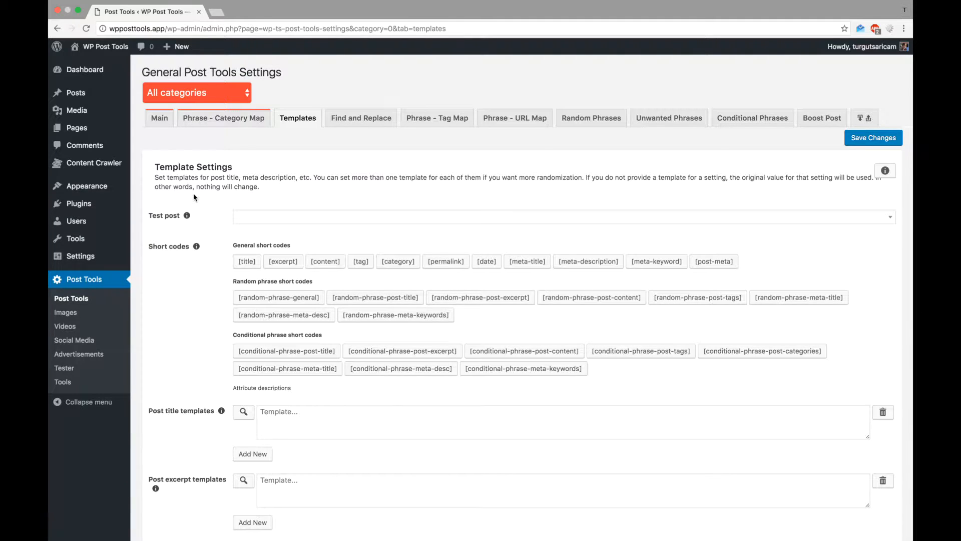
# Search 'tes' and pick the Tesla deliveries post as the templates test post
pyautogui.scroll(-3)
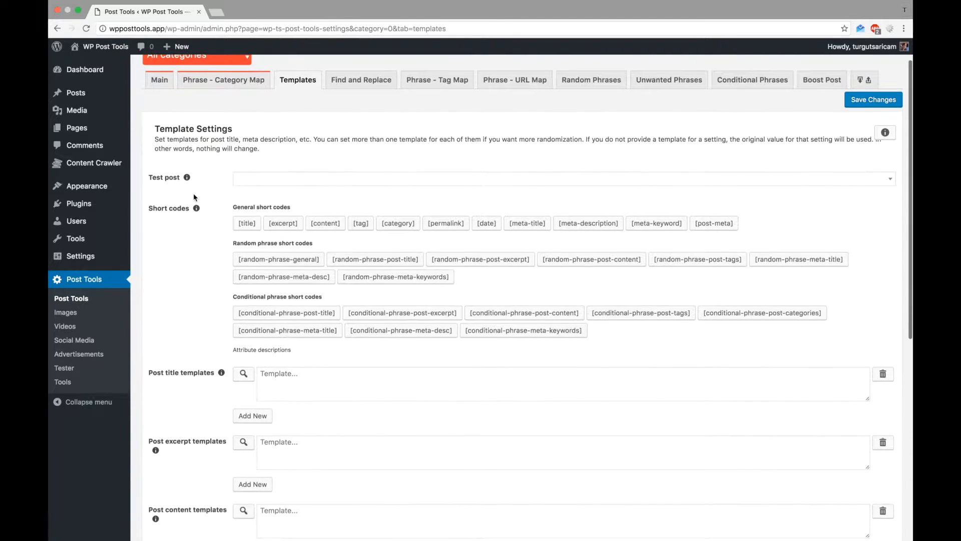
pyautogui.write('tes')
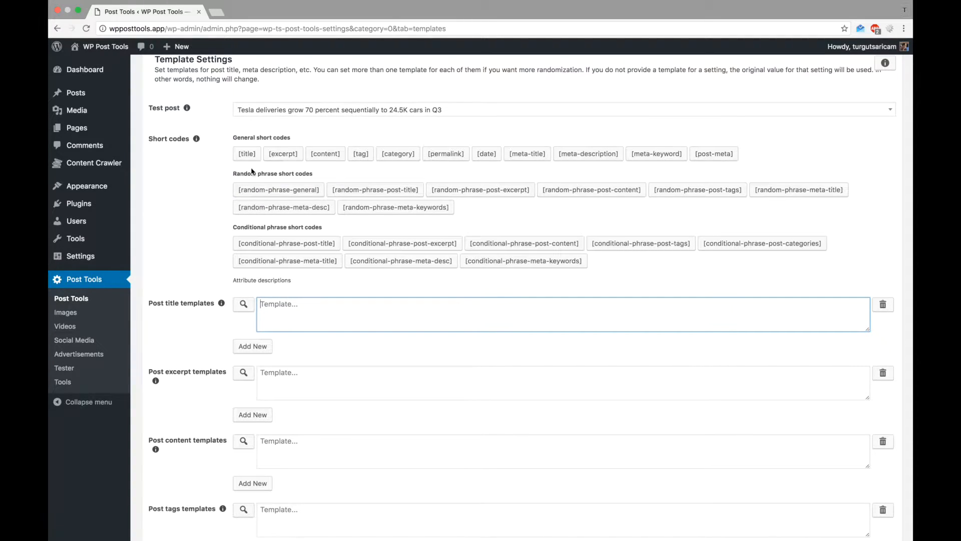
pyautogui.moveTo(247, 153)
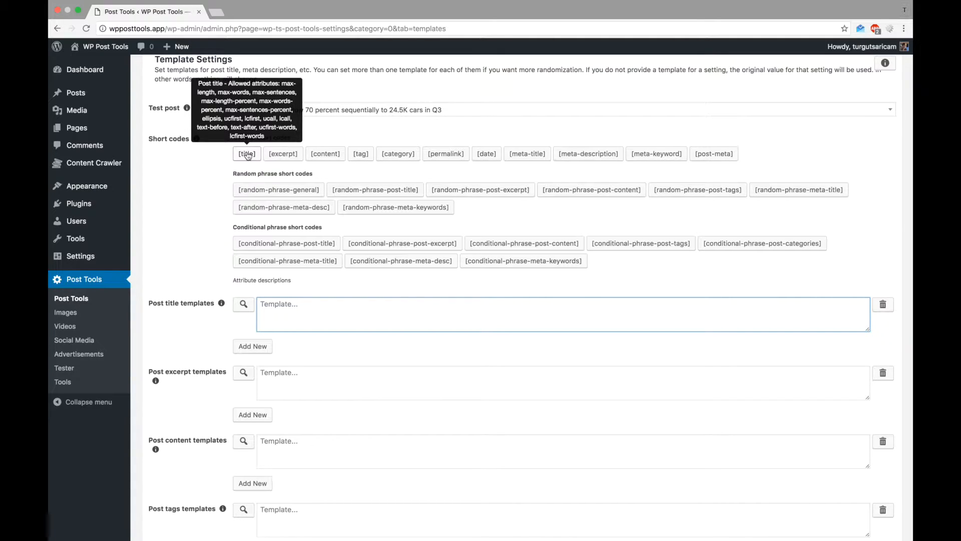
# Put the [title] shortcode in the post title template and test it on the Tesla post
pyautogui.click(246, 154)
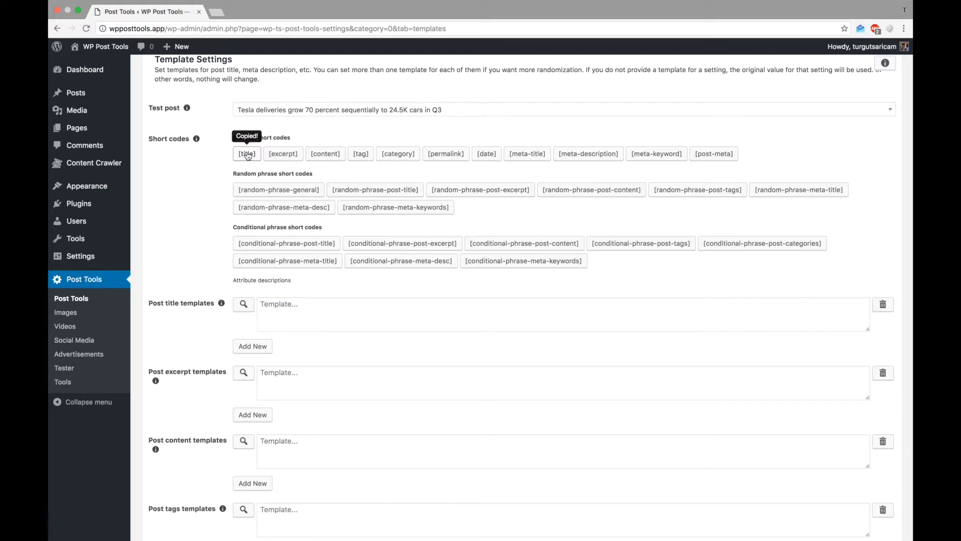
pyautogui.click(247, 153)
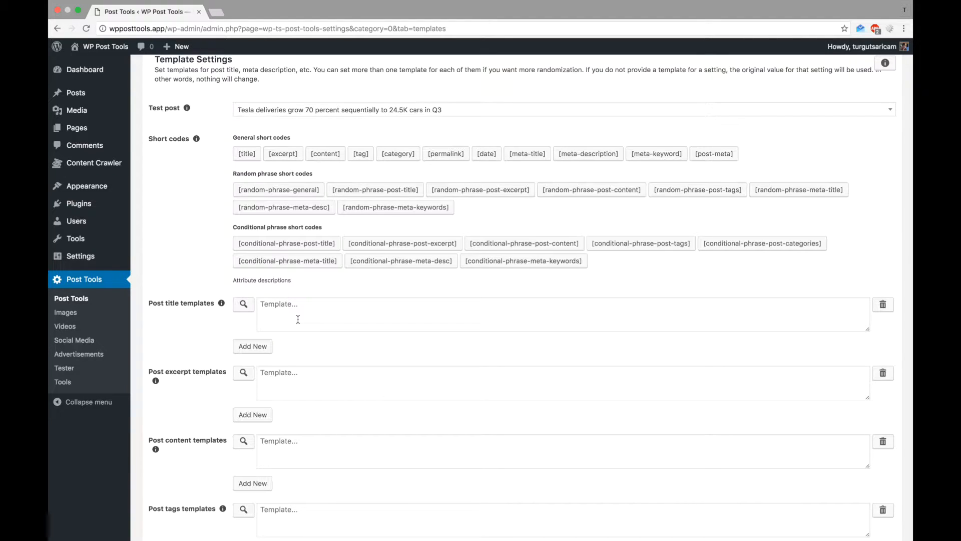
pyautogui.write('[title]')
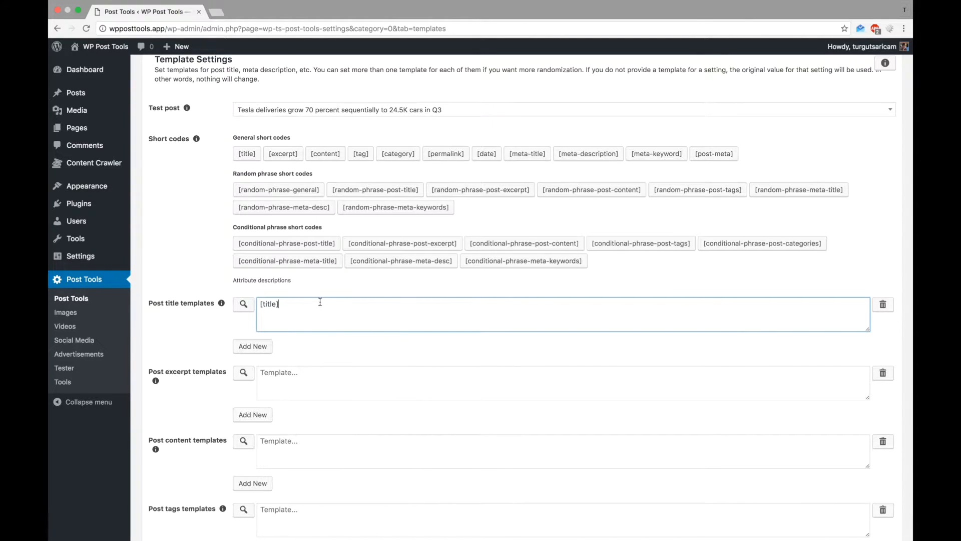
pyautogui.click(244, 304)
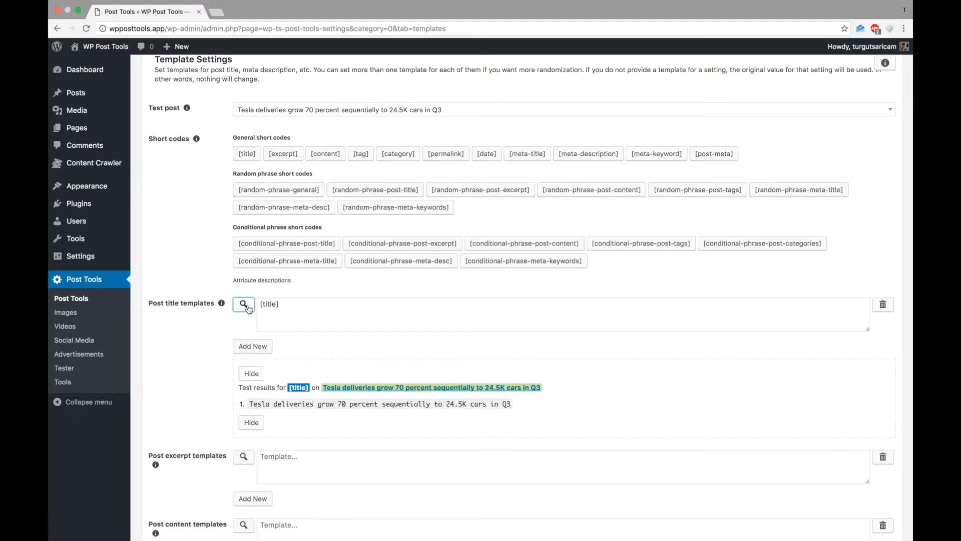
pyautogui.moveTo(334, 314)
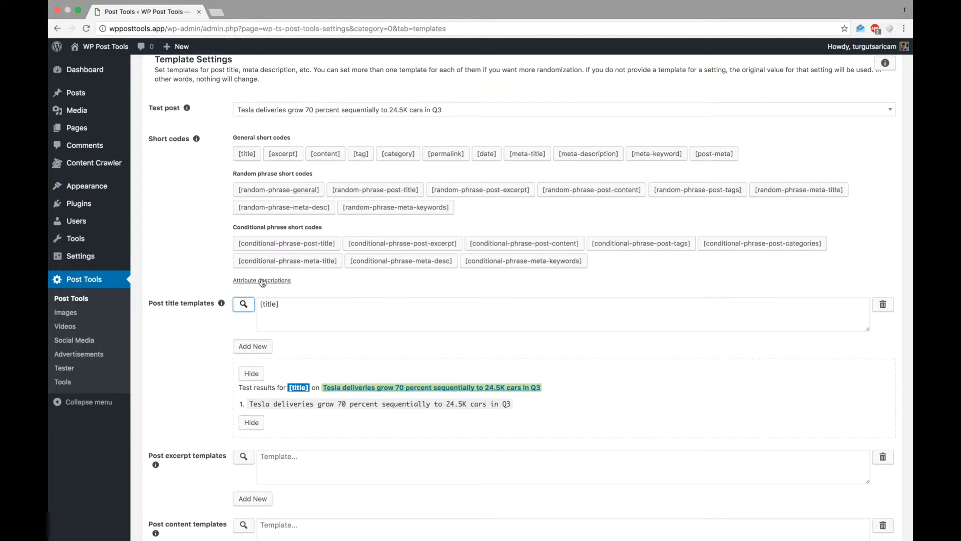
# Show the shortcode attribute descriptions and scroll through them
pyautogui.click(262, 280)
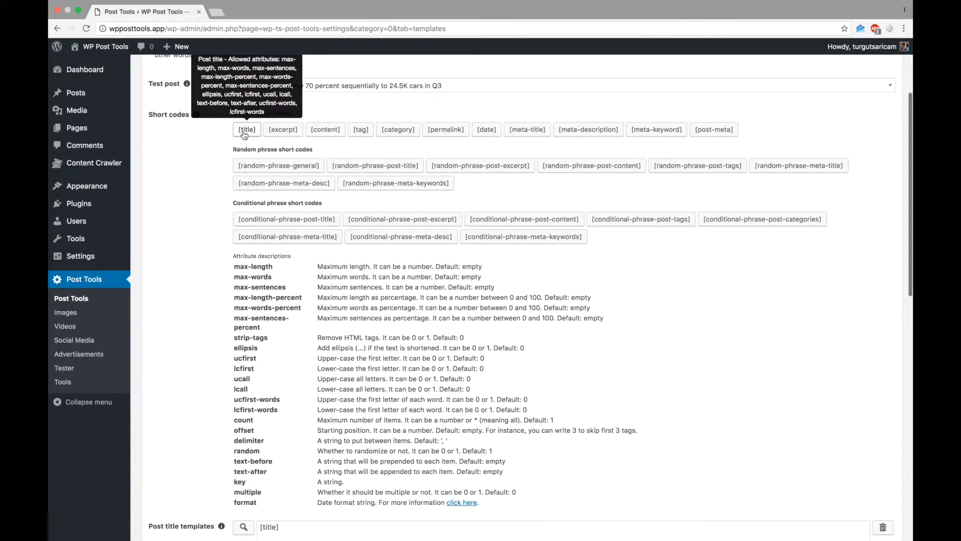
pyautogui.moveTo(247, 274)
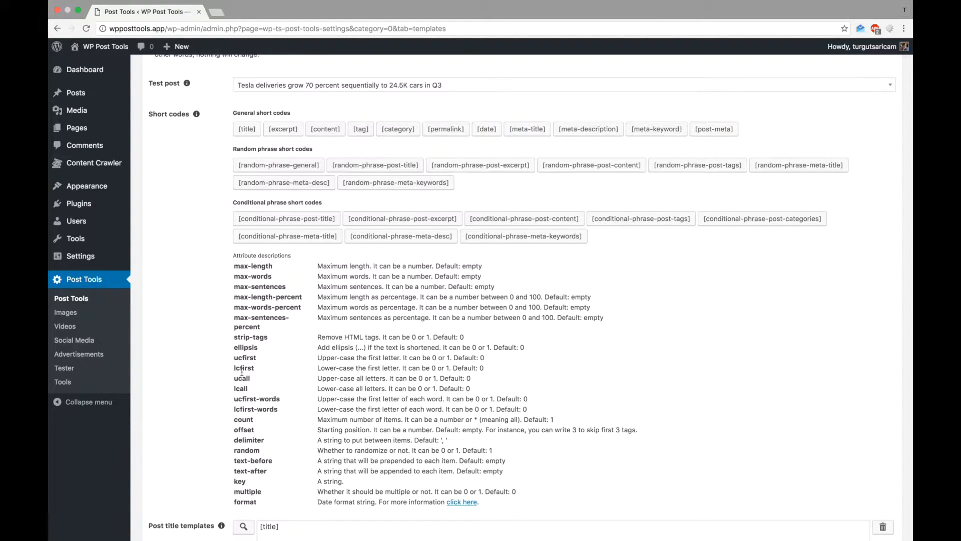
pyautogui.scroll(-3)
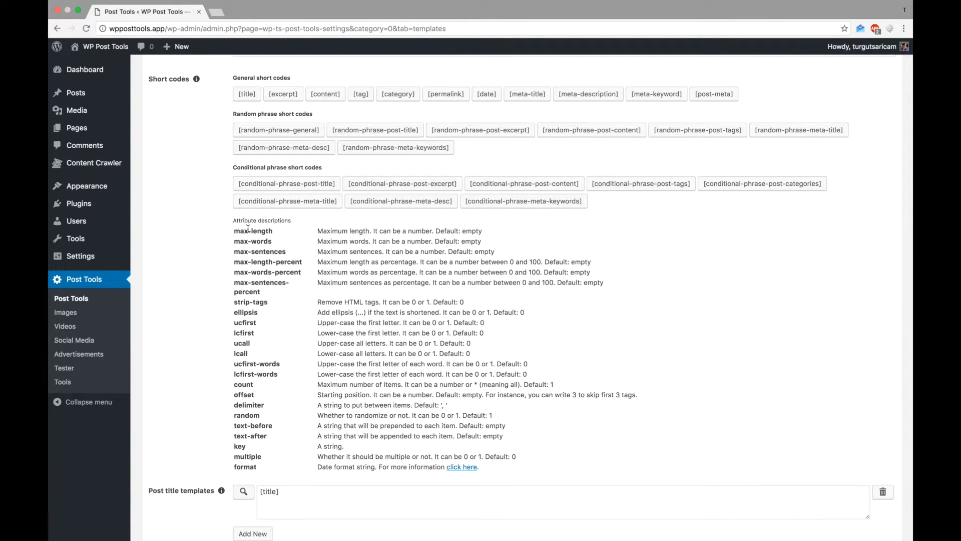
pyautogui.scroll(-3)
pyautogui.write(' max-le')
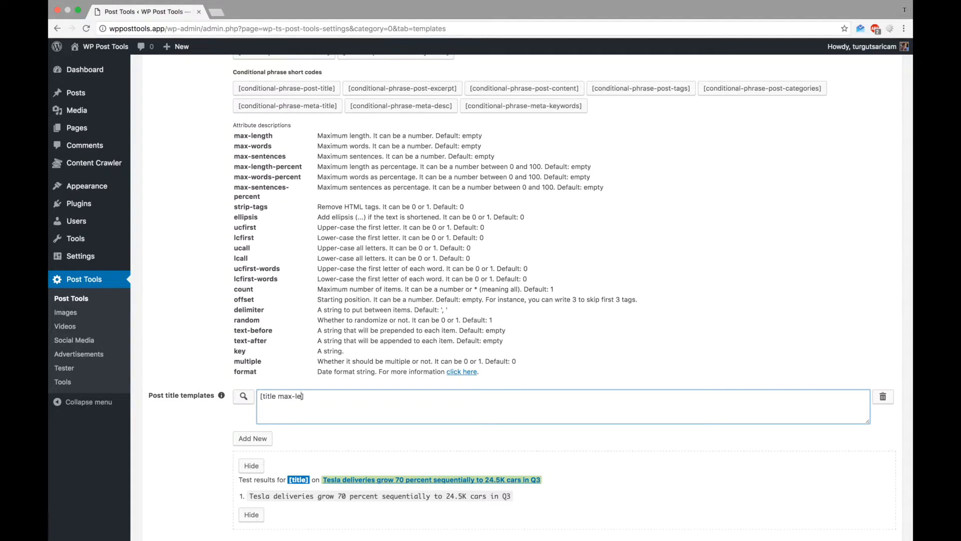
# Change the title template to [title max-length=30 ellipsis=1] and test it
pyautogui.write('ngth=30 ]')
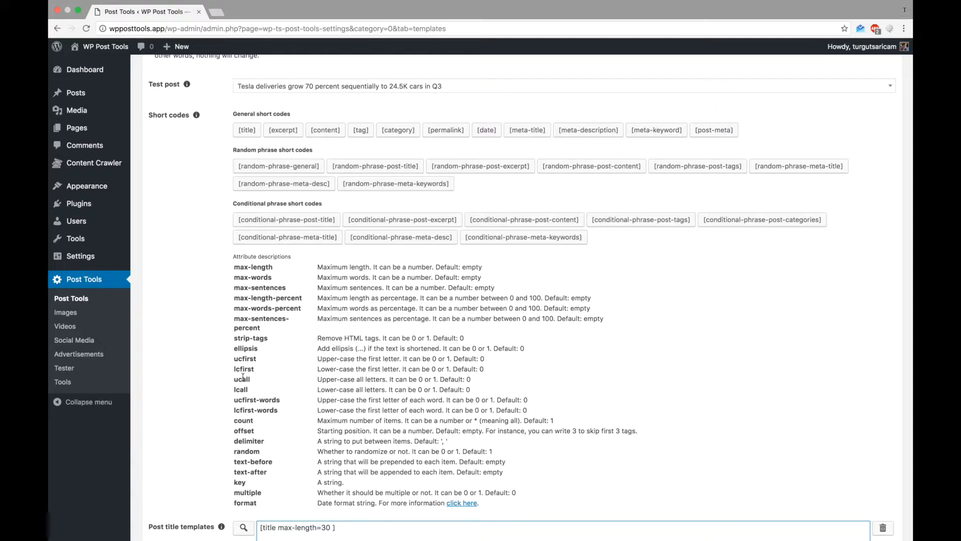
pyautogui.doubleClick(245, 349)
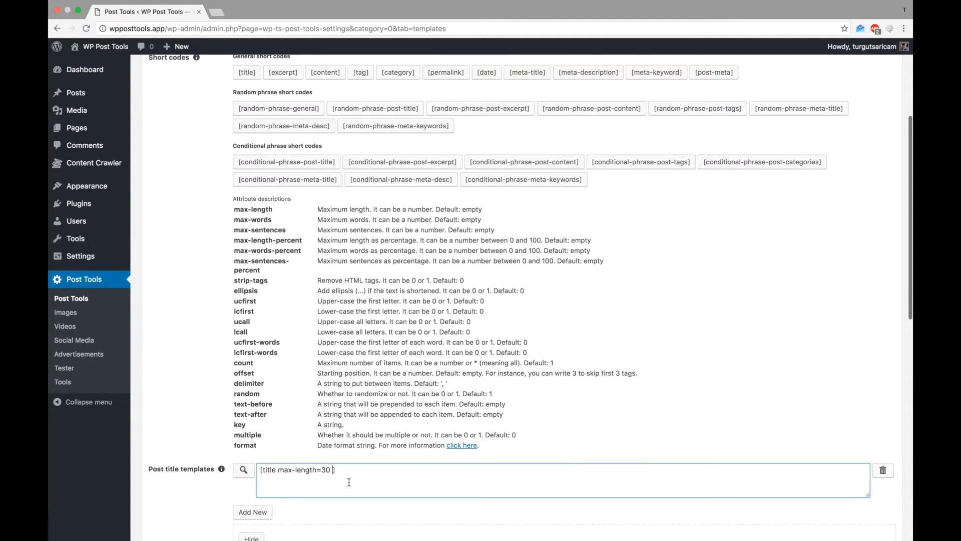
pyautogui.write('ellipsis=1')
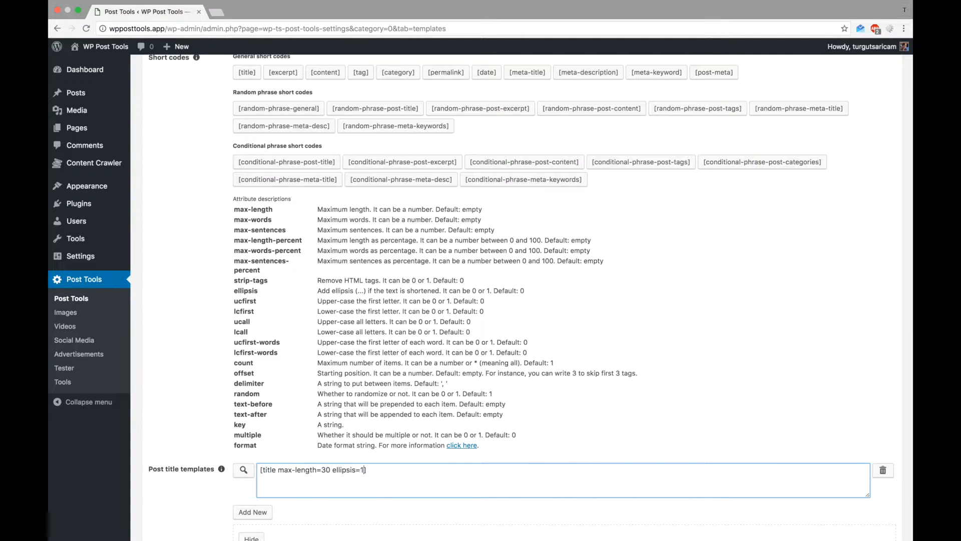
pyautogui.click(243, 469)
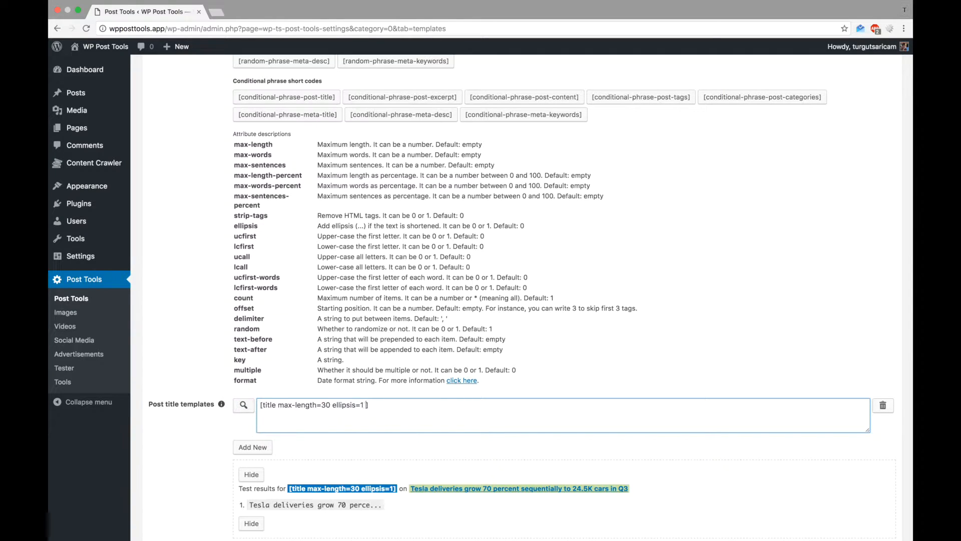
# Test ucall=1, ucfirst-words=1 and max-length-percent variants, settling on [title ucfirst-words=1]
pyautogui.write('ucall=1')
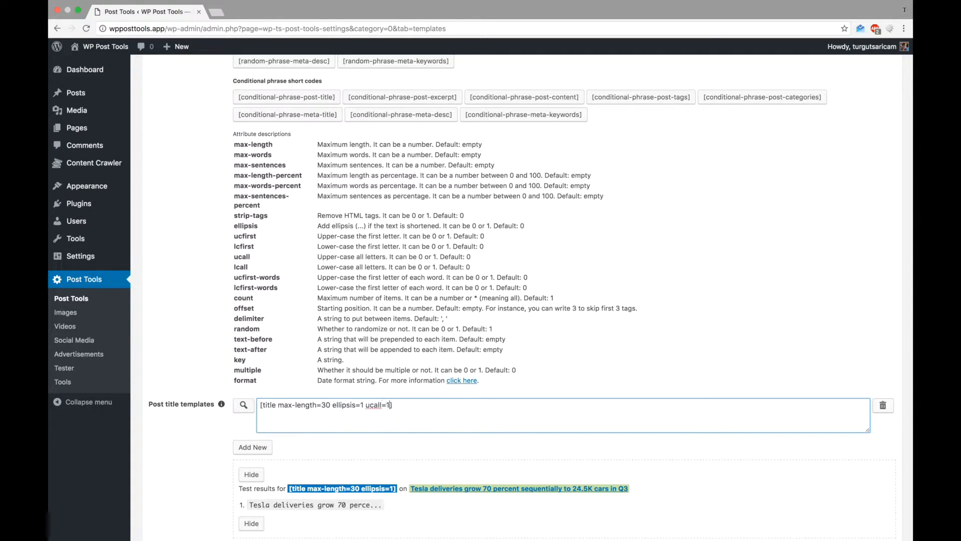
pyautogui.click(243, 405)
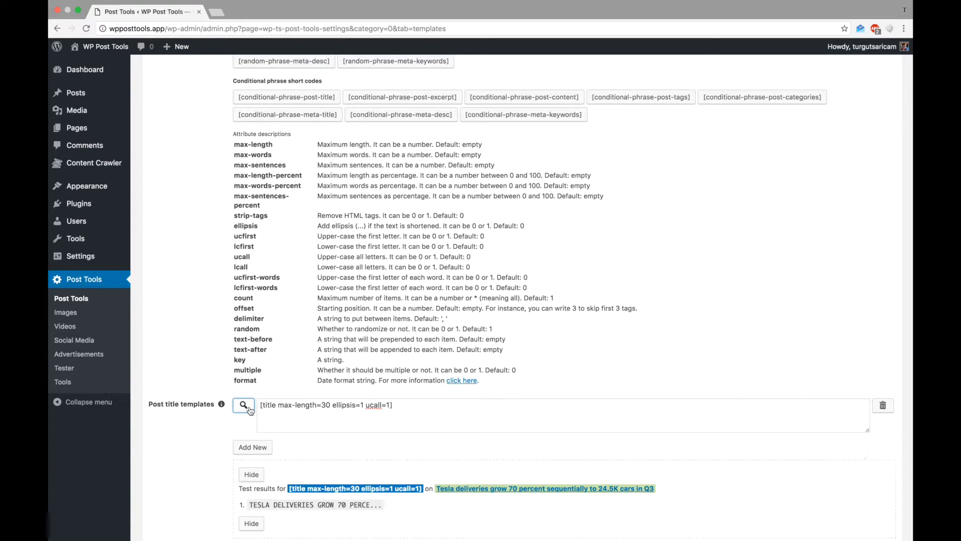
pyautogui.click(394, 414)
pyautogui.write('first-words')
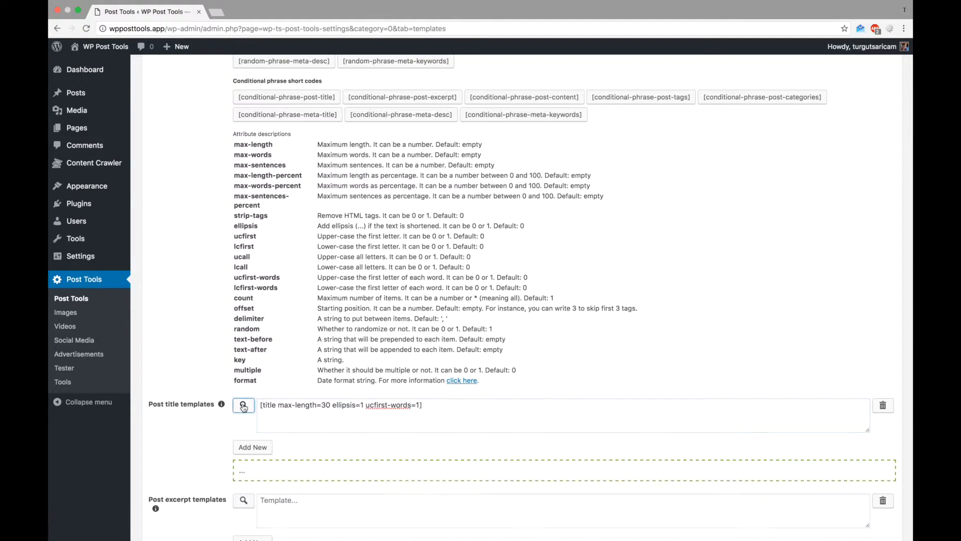
pyautogui.click(243, 405)
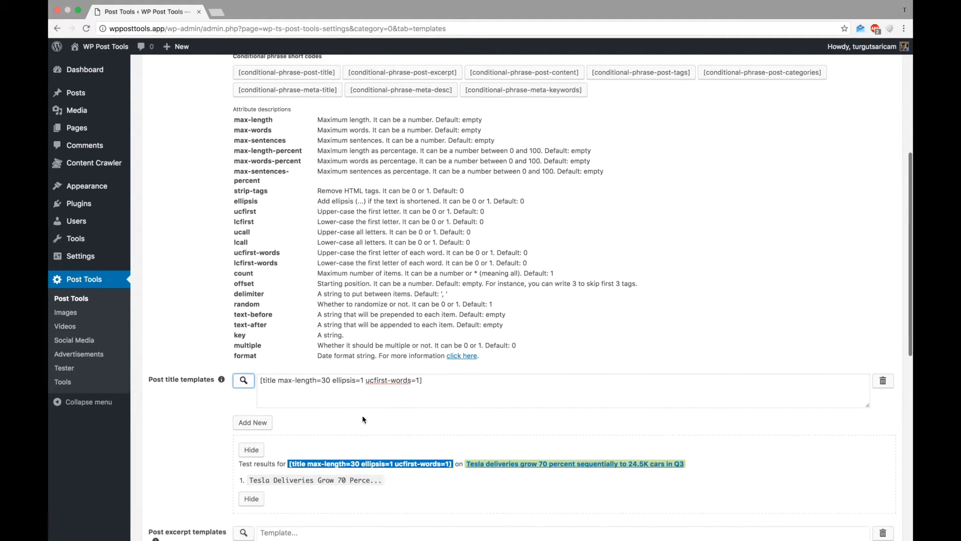
pyautogui.click(358, 386)
pyautogui.write('-percent')
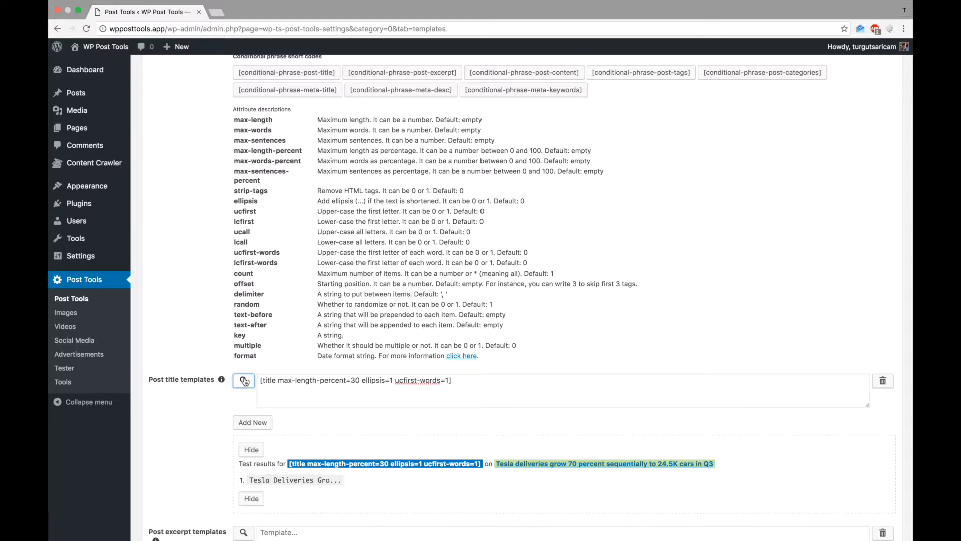
pyautogui.click(356, 380)
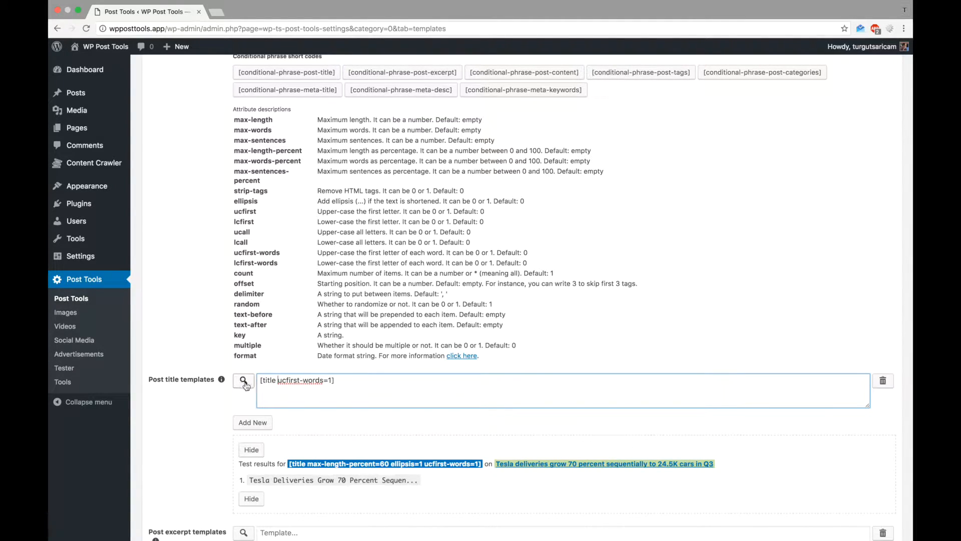
pyautogui.click(243, 380)
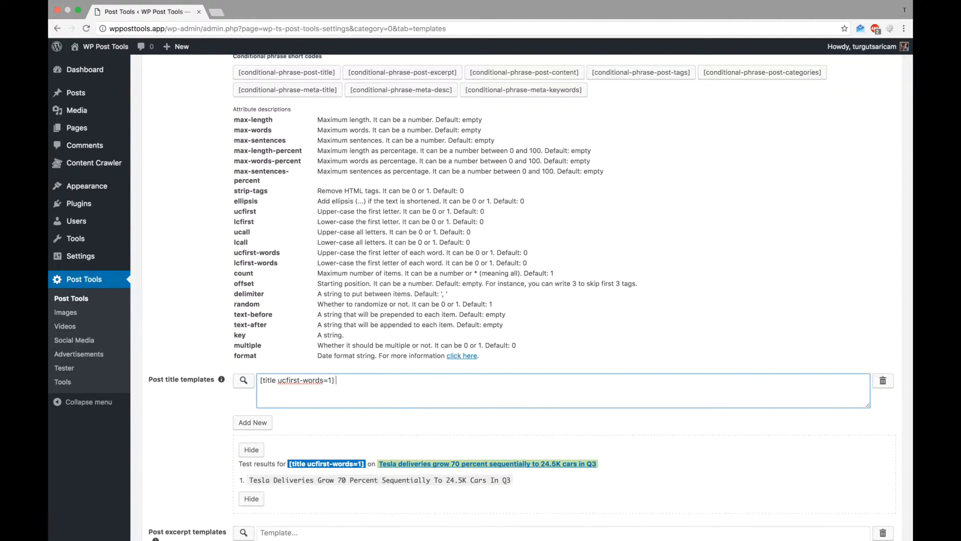
# Append ' - Tesla News' to the title template and test the suffixed headline
pyautogui.write('- Tesla News')
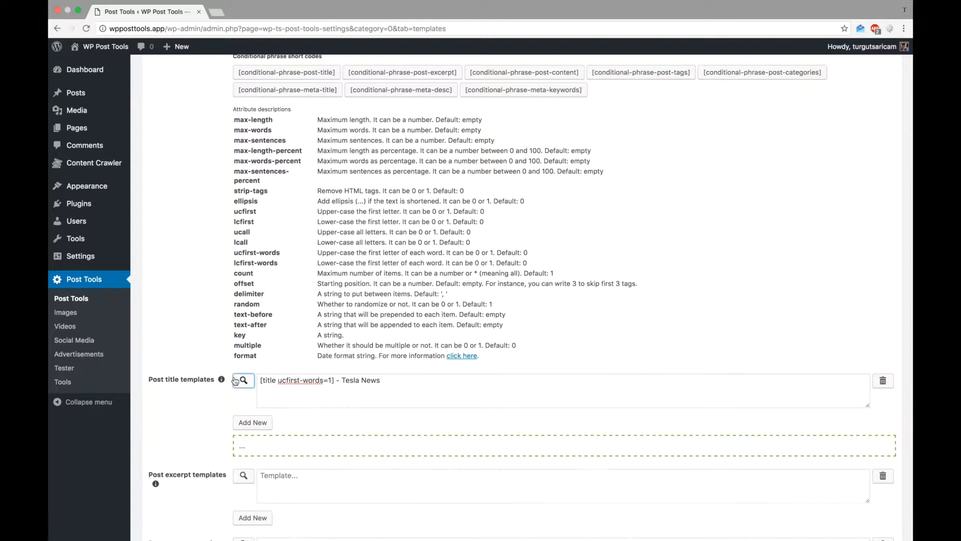
pyautogui.click(243, 380)
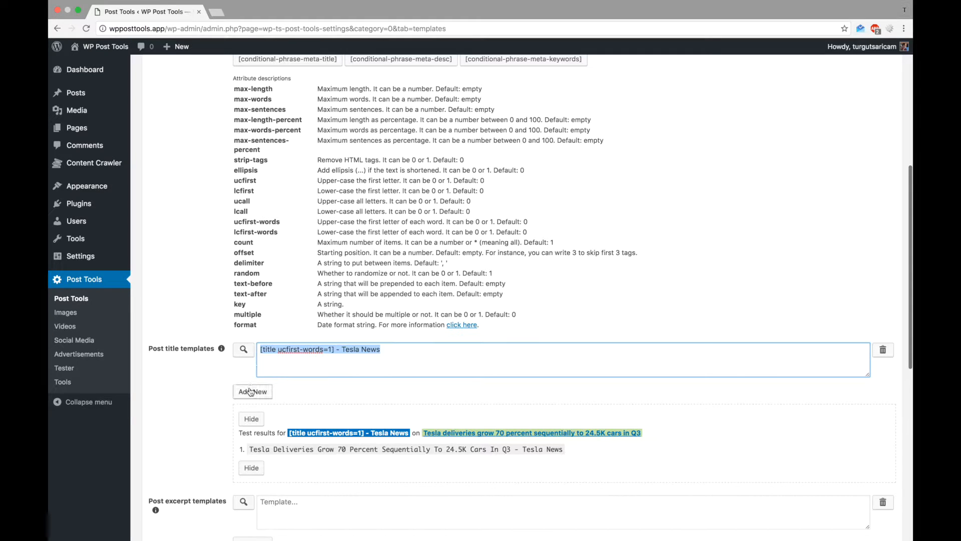
# Build a second title template joining Tesla, the title and [category ucfirst-words=1], then test it
pyautogui.click(252, 391)
pyautogui.write('Tesla | [title ucfirst-words=1] |')
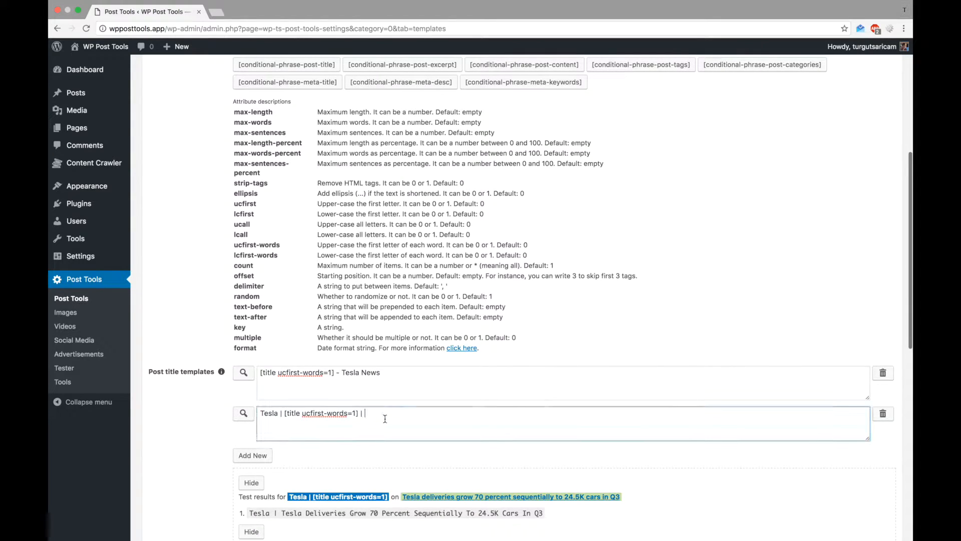
pyautogui.write('[category]')
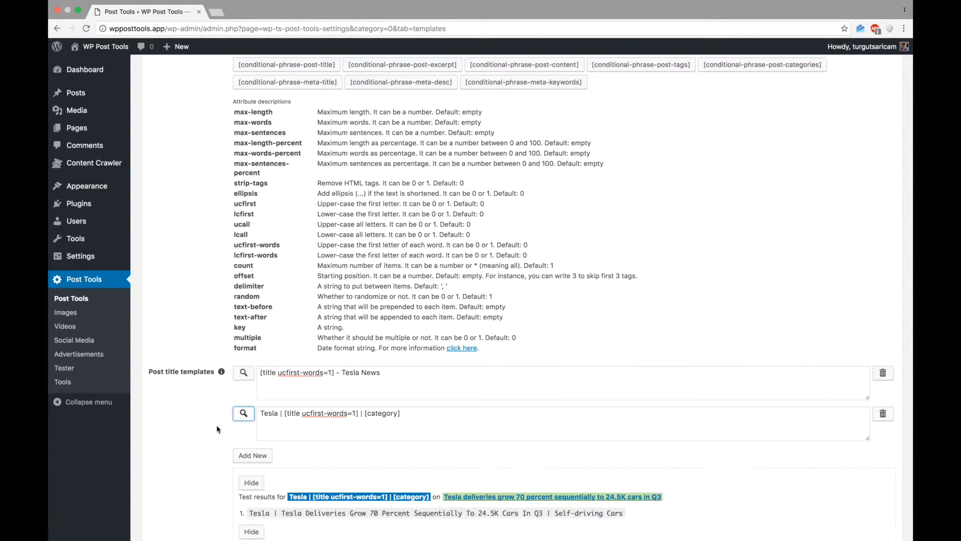
pyautogui.scroll(-3)
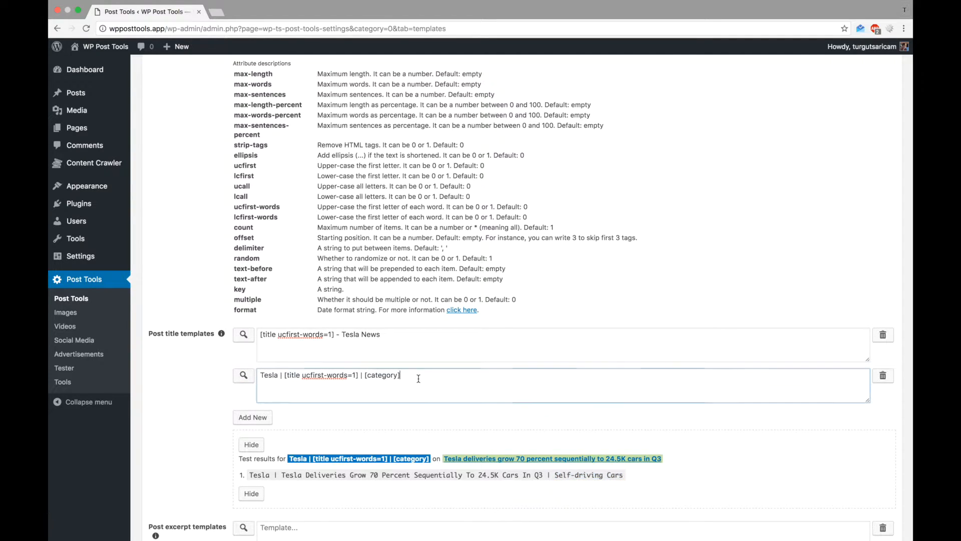
pyautogui.write('count=2 delimiter=" |')
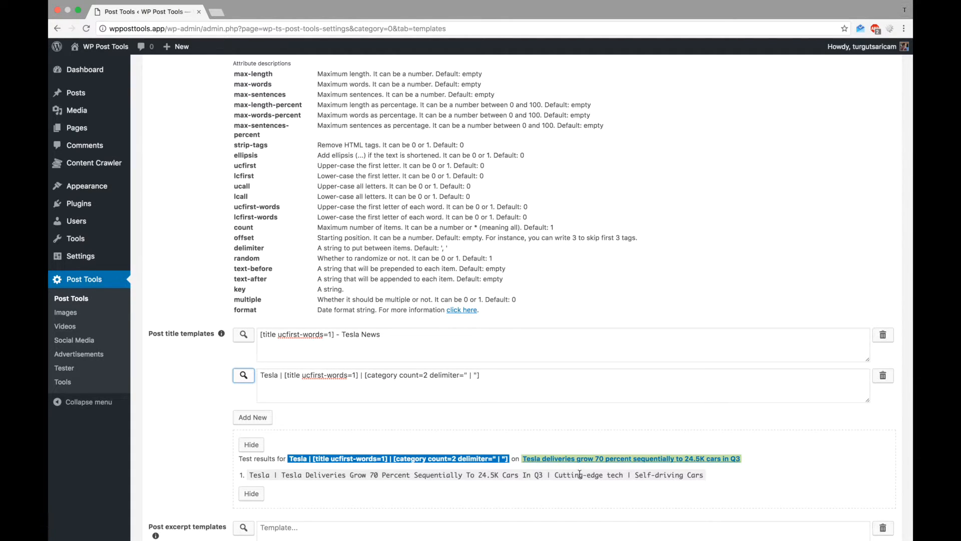
pyautogui.click(478, 374)
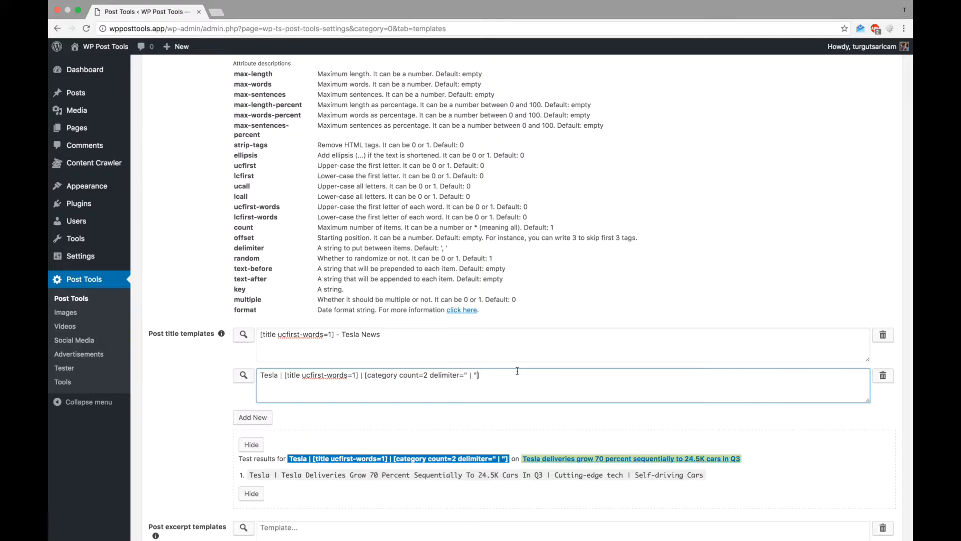
pyautogui.write('ucfirst-words=1')
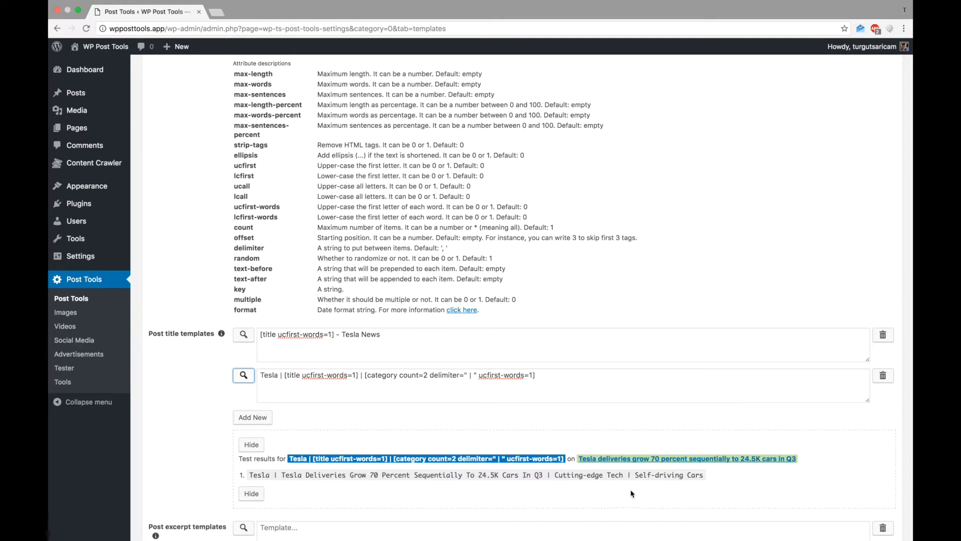
pyautogui.scroll(-3)
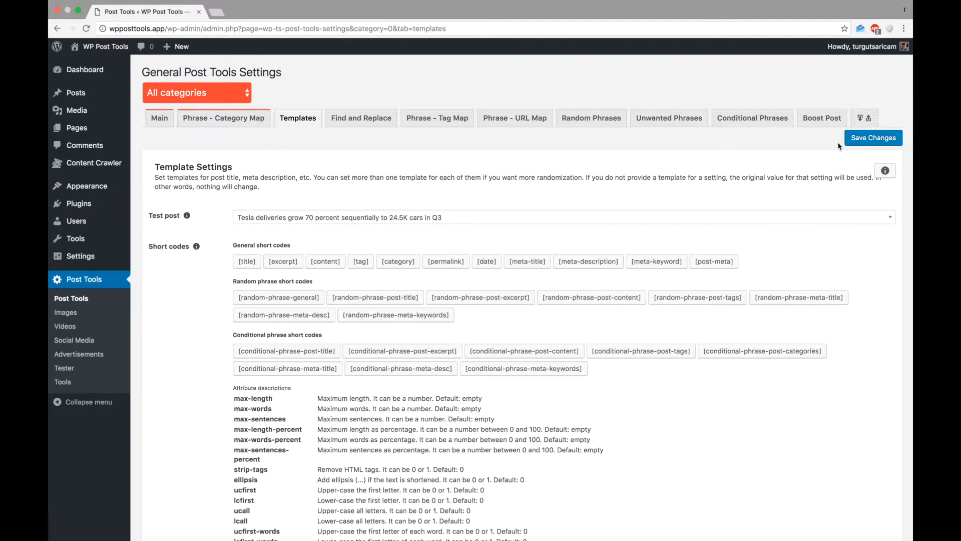
pyautogui.moveTo(325, 261)
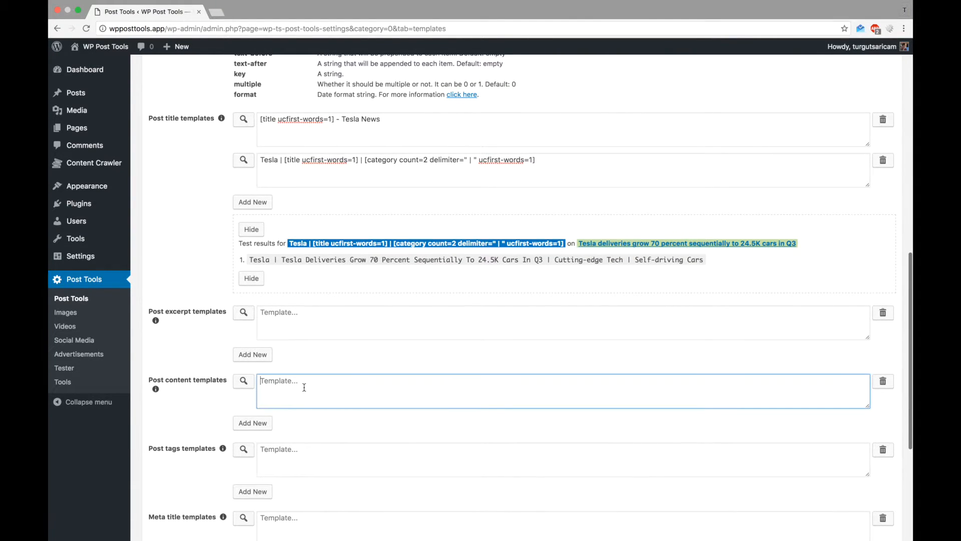
# Enter a 'Tesla news' line and [content] in the content template and preview it
pyautogui.write('[content]')
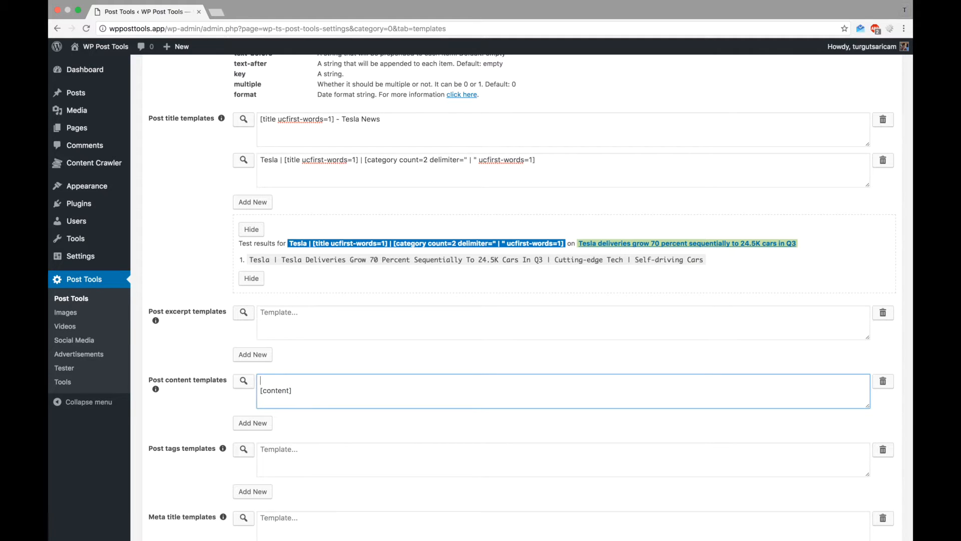
pyautogui.write('Tesla news')
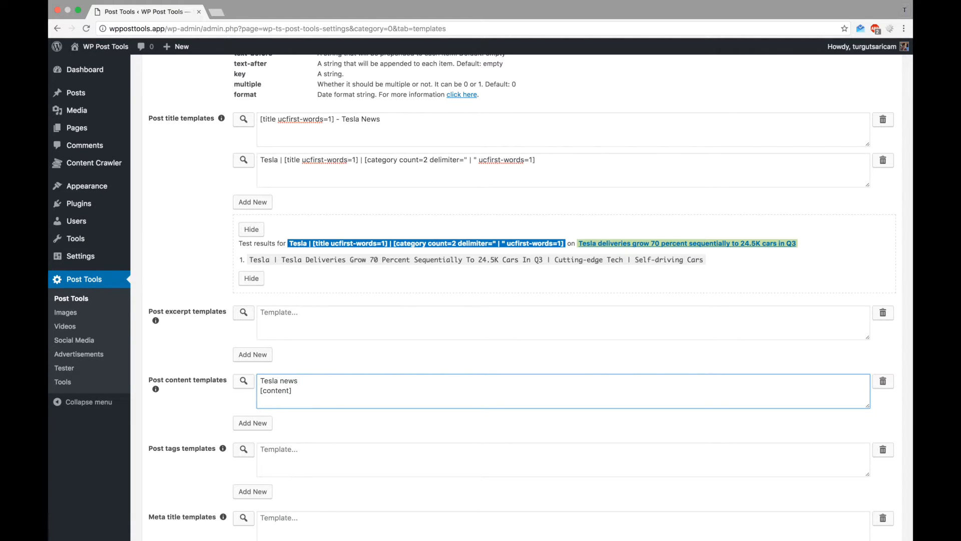
pyautogui.click(243, 381)
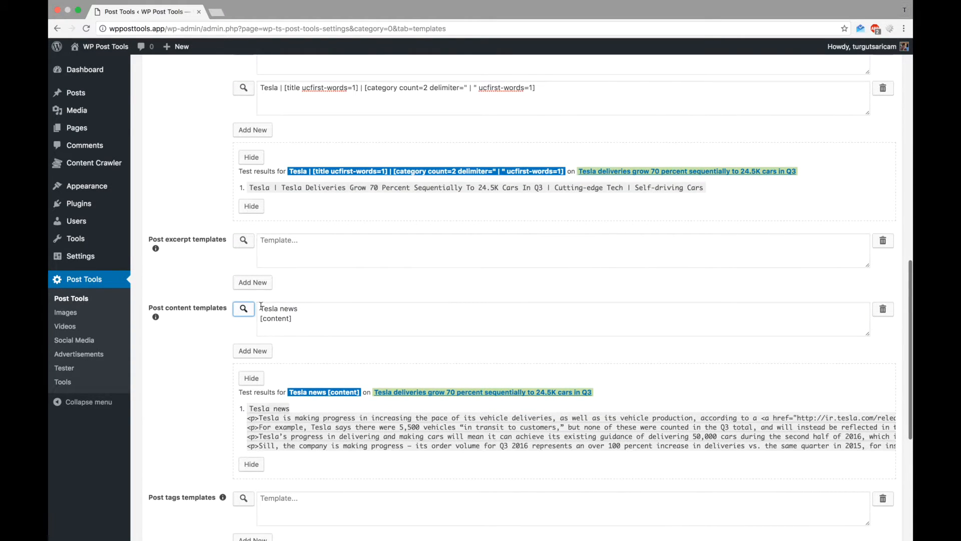
# Bold the Tesla news line, cut content to 30 percent with ellipsis, and retest
pyautogui.write('<b>Tesla news</b><br>')
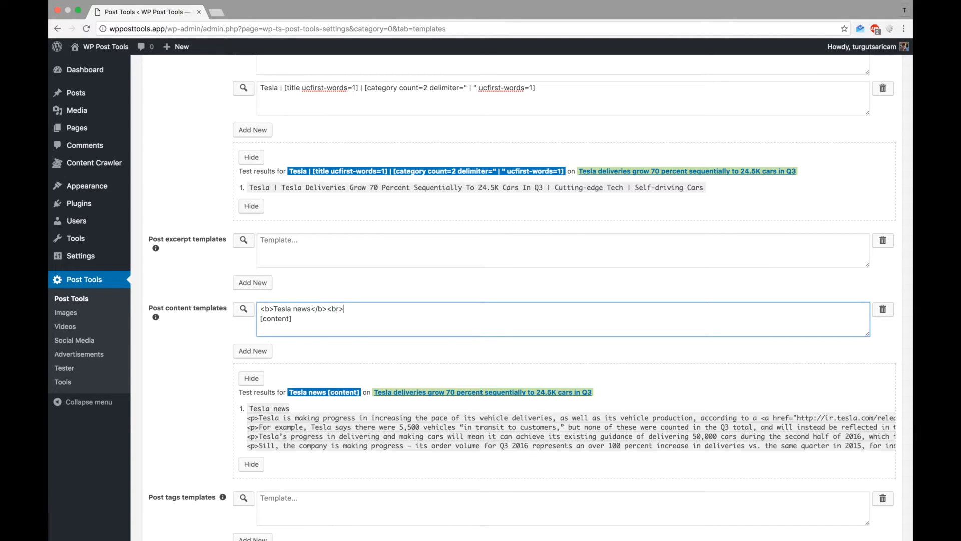
pyautogui.click(244, 309)
pyautogui.write(' max')
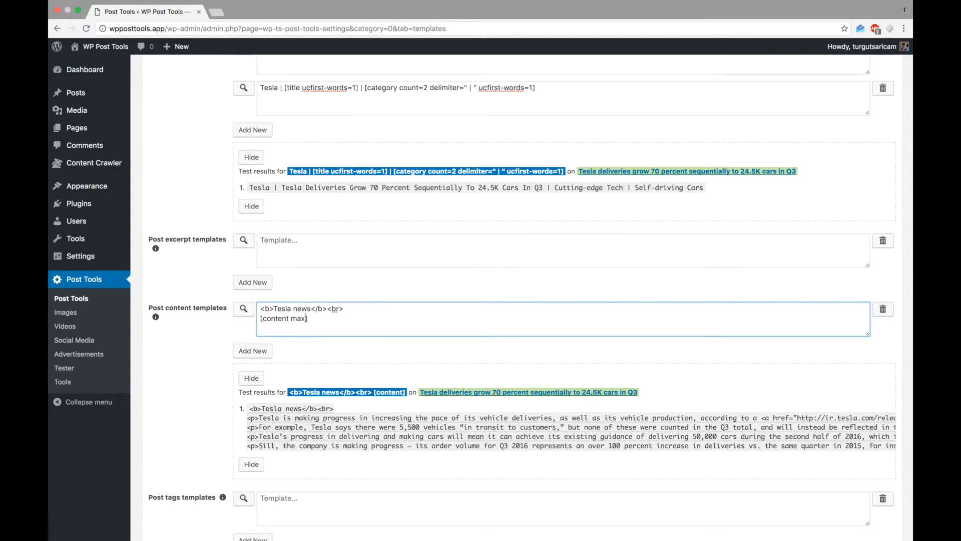
pyautogui.write('-length-percent=30')
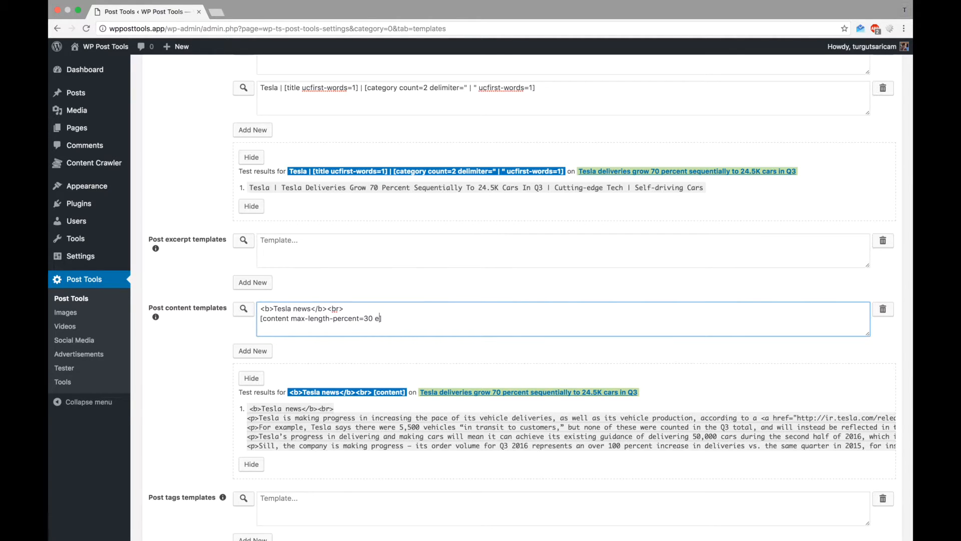
pyautogui.write('ellipsis=1]')
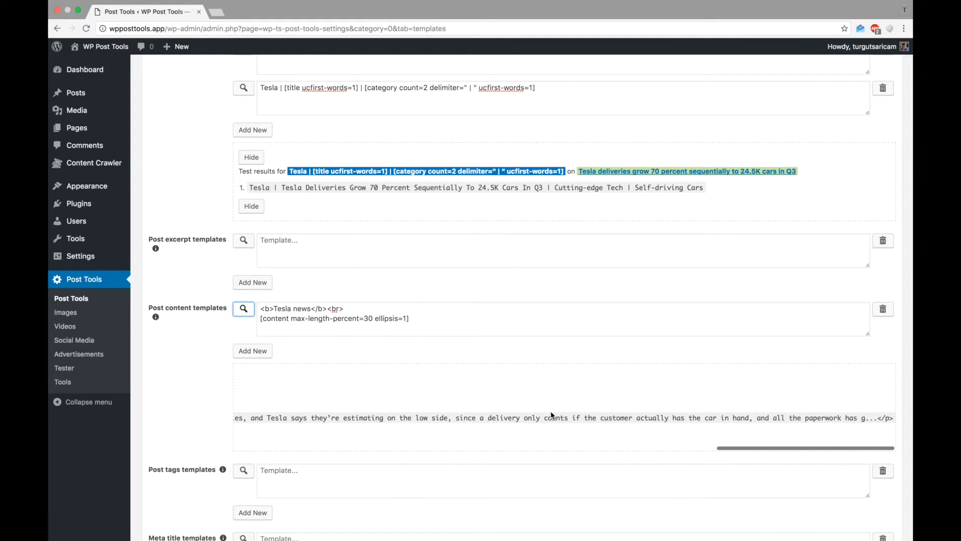
pyautogui.click(243, 309)
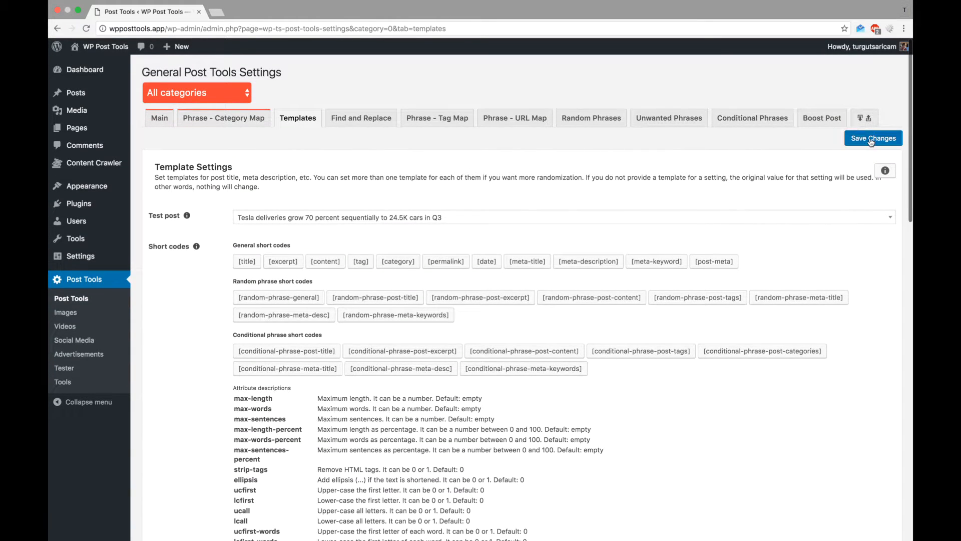
# Save the templates and run the Tester twice on the Tesla deliveries post
pyautogui.click(873, 138)
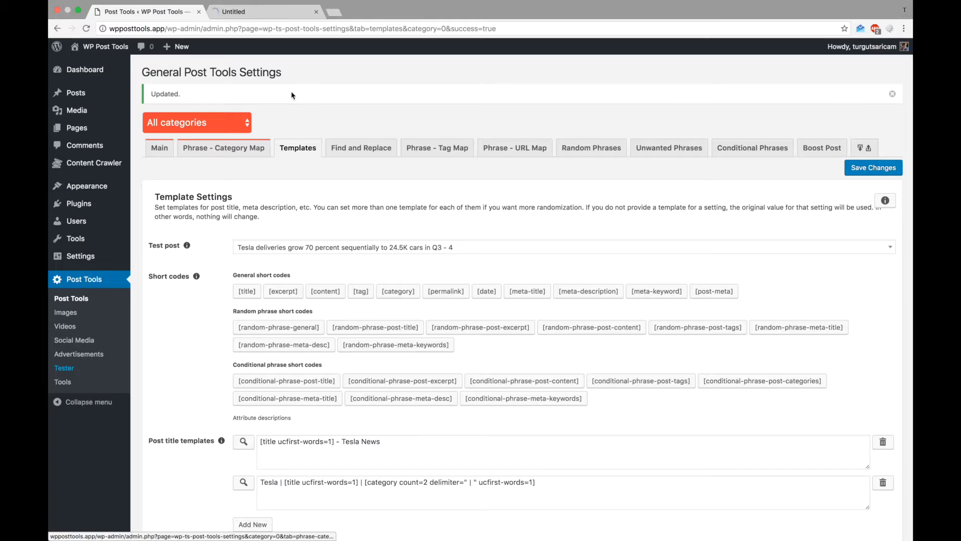
pyautogui.click(63, 368)
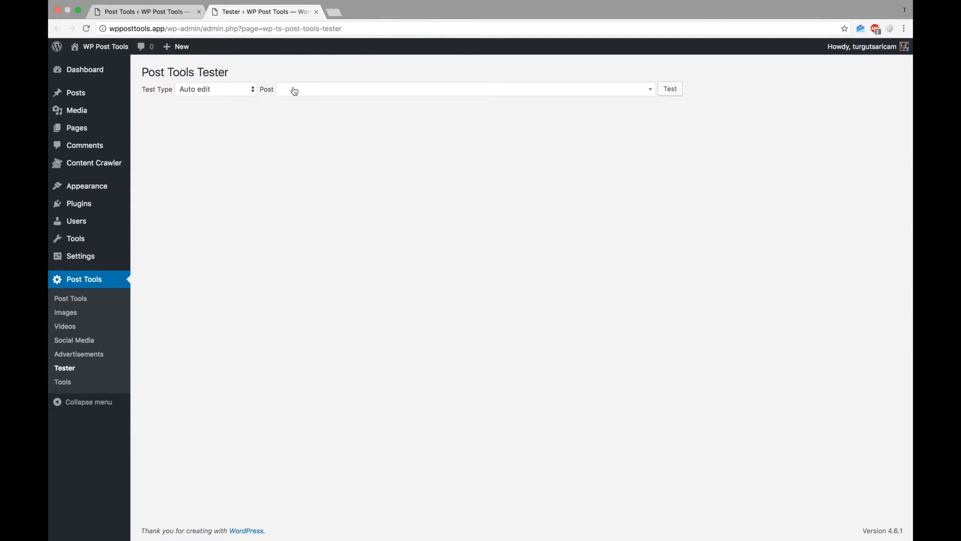
pyautogui.write('tesla deliveries grow 70 percent sequentially to 24.5K cars in Q3')
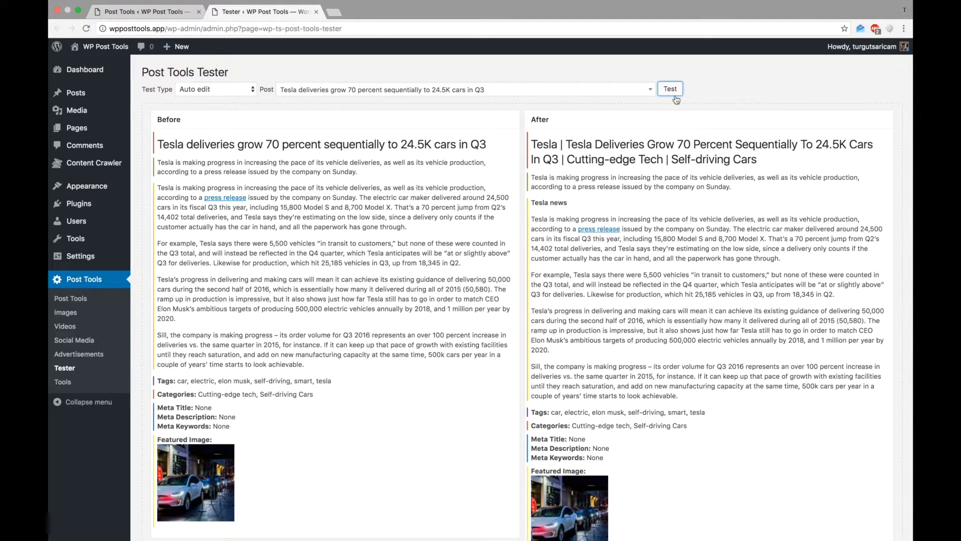
pyautogui.click(669, 89)
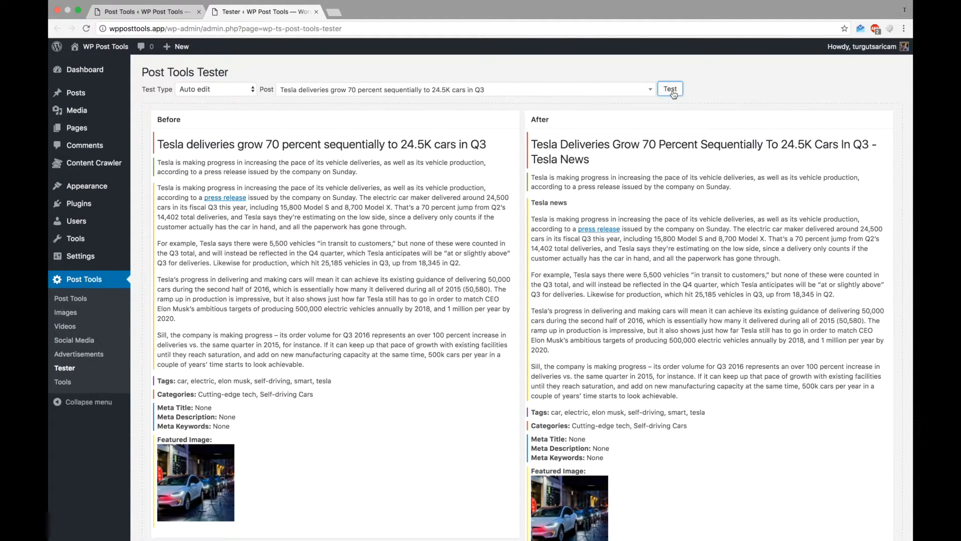
pyautogui.click(670, 89)
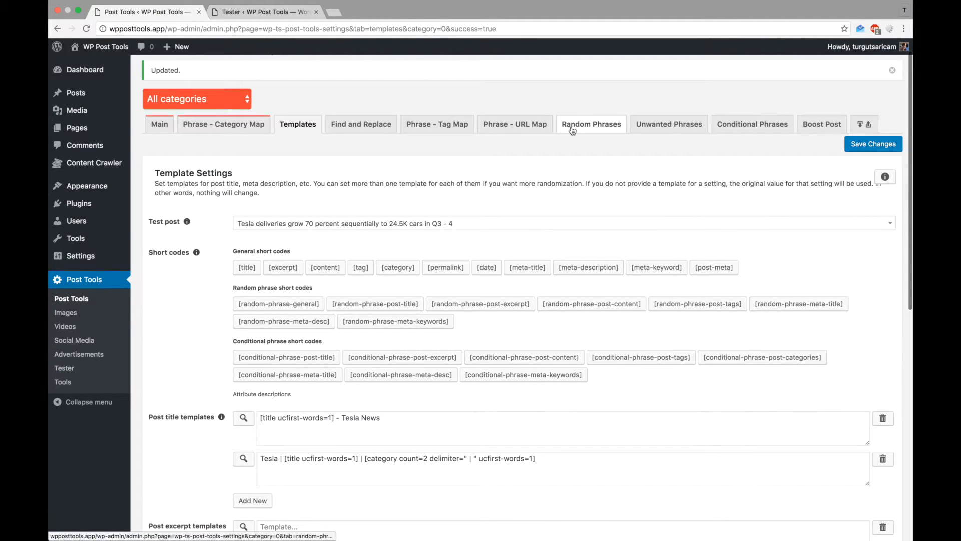
# Enter 'tesla news 1' through 'tesla news 5' as Post Title random phrases
pyautogui.click(591, 124)
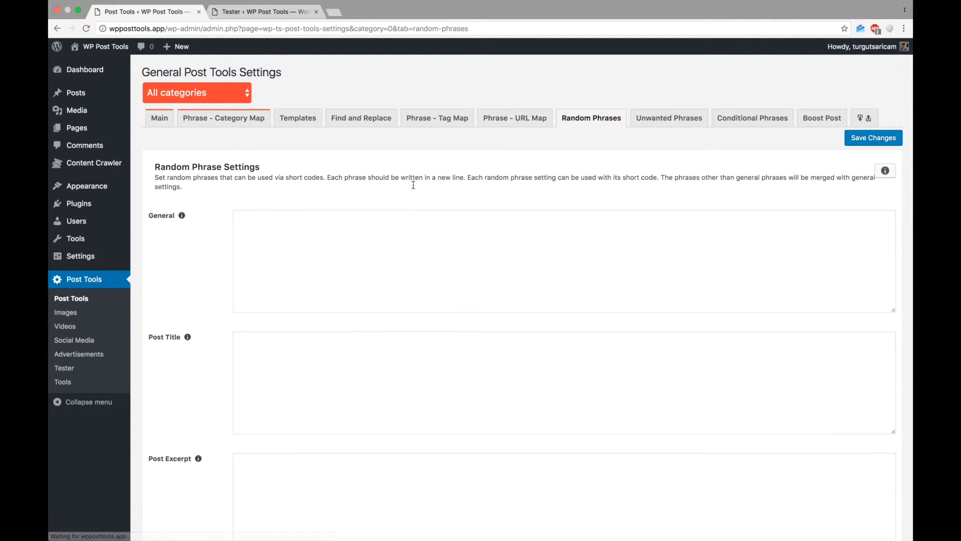
pyautogui.scroll(-3)
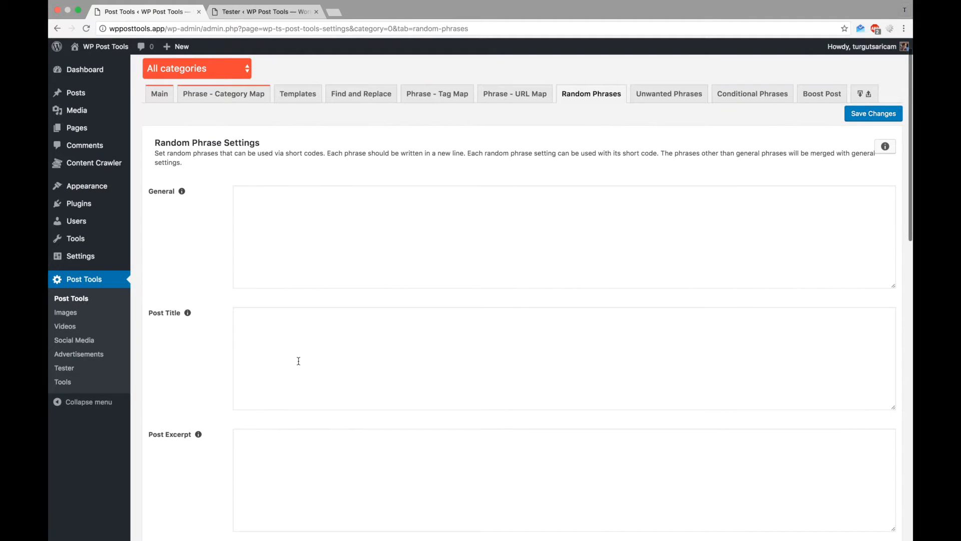
pyautogui.write('test')
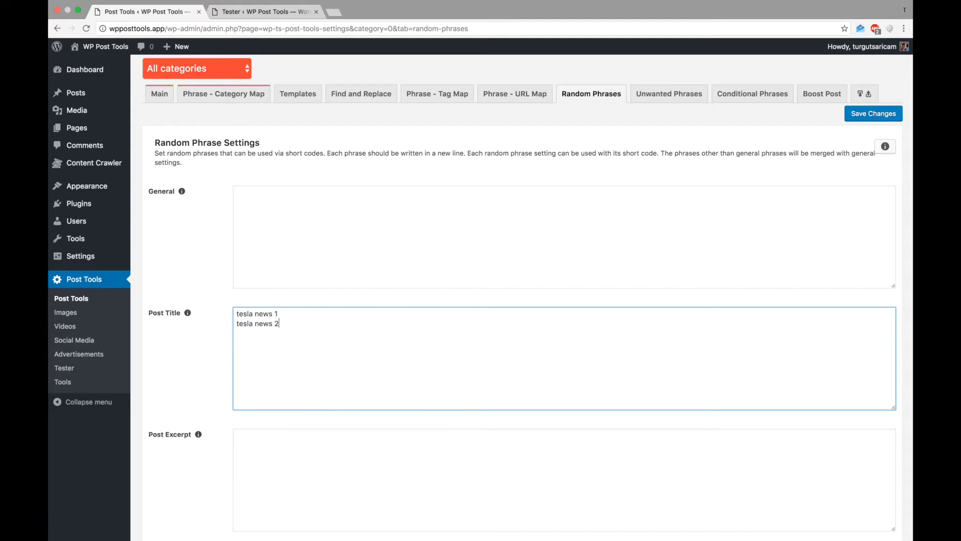
pyautogui.write('tesla news 3')
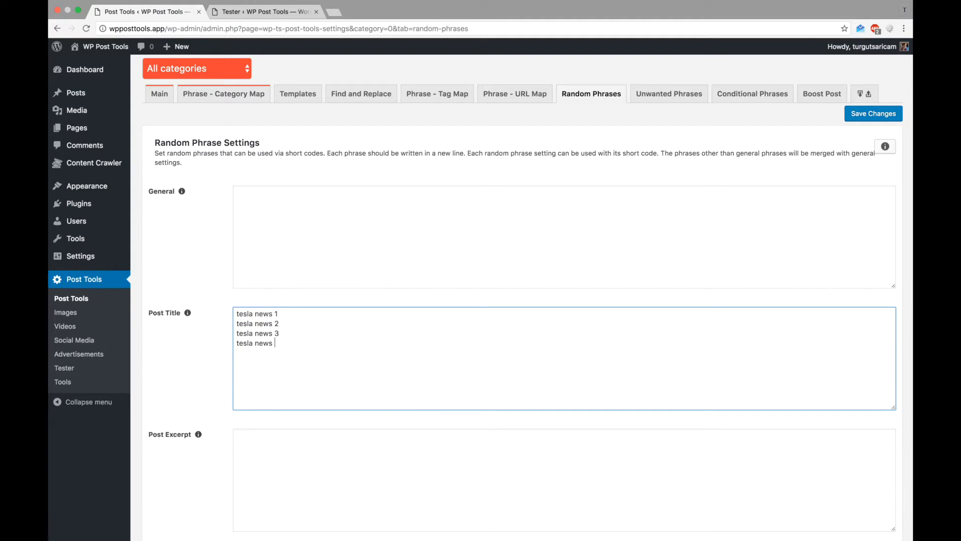
pyautogui.write('4')
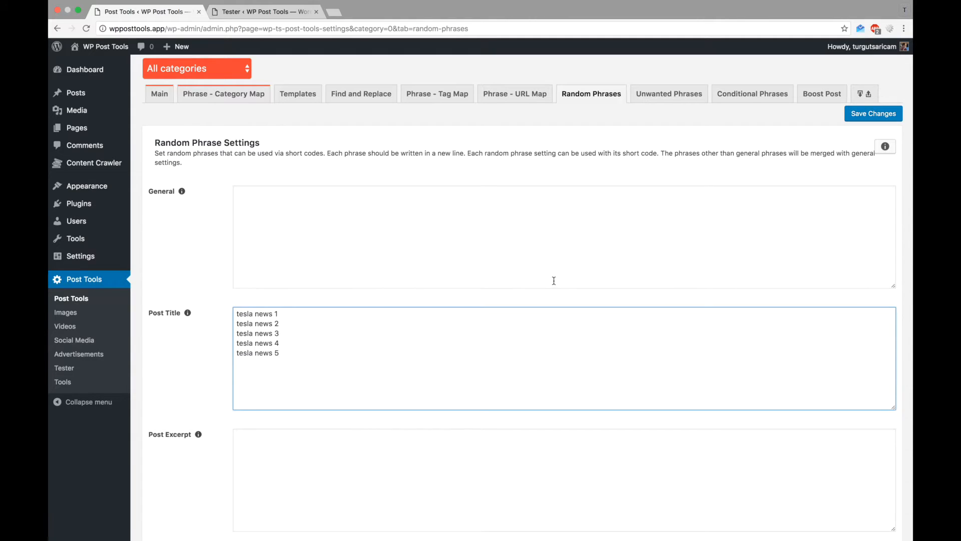
pyautogui.scroll(-3)
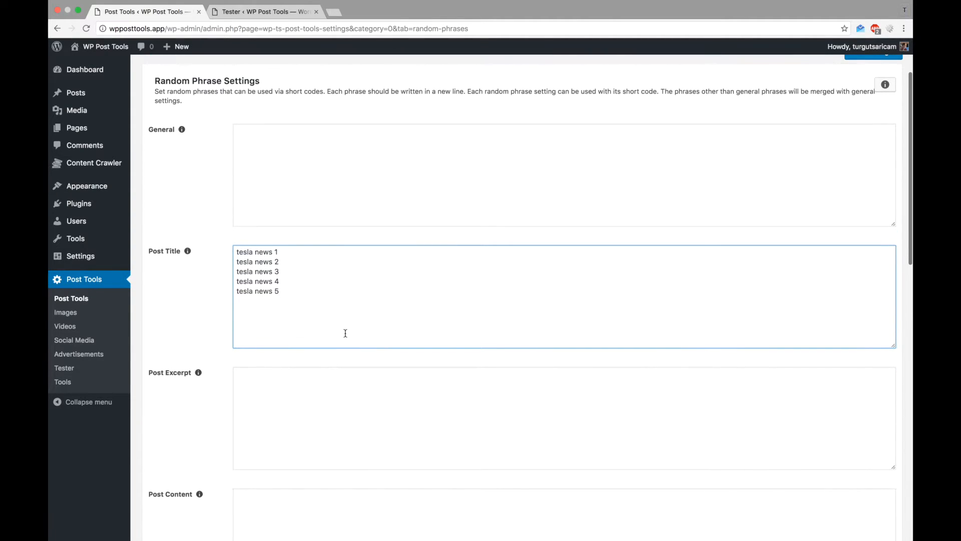
pyautogui.moveTo(788, 74)
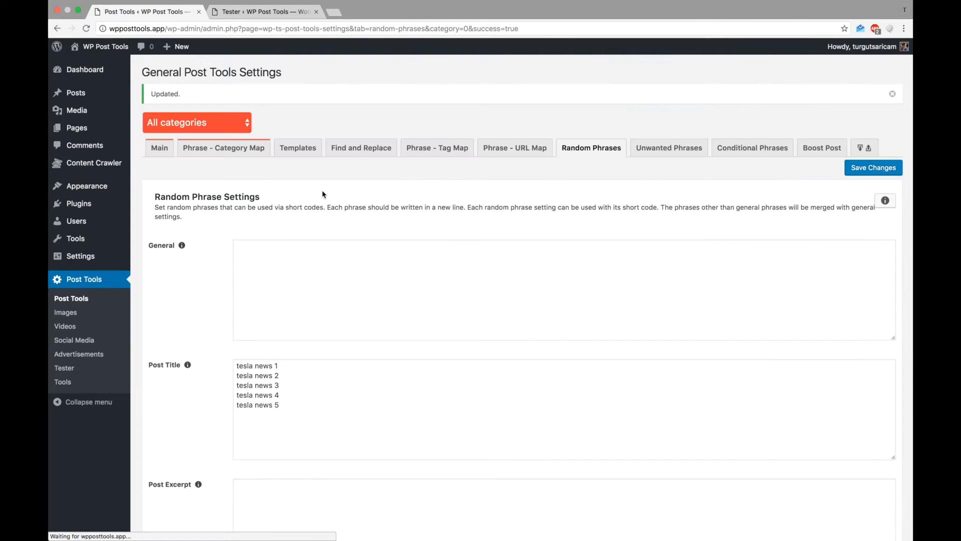
# Use [random-phrase-post-title] in the content template and test it repeatedly for varying lines
pyautogui.click(298, 147)
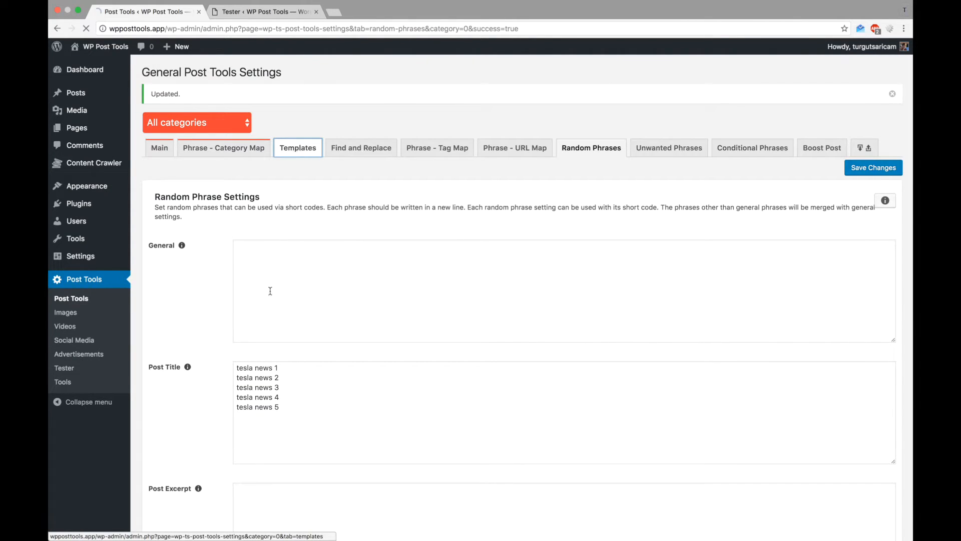
pyautogui.click(297, 147)
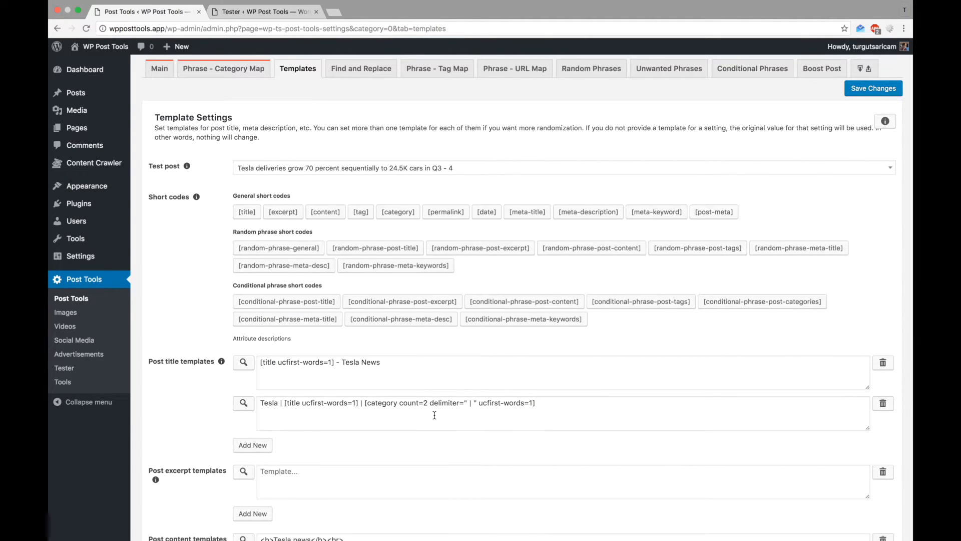
pyautogui.scroll(-3)
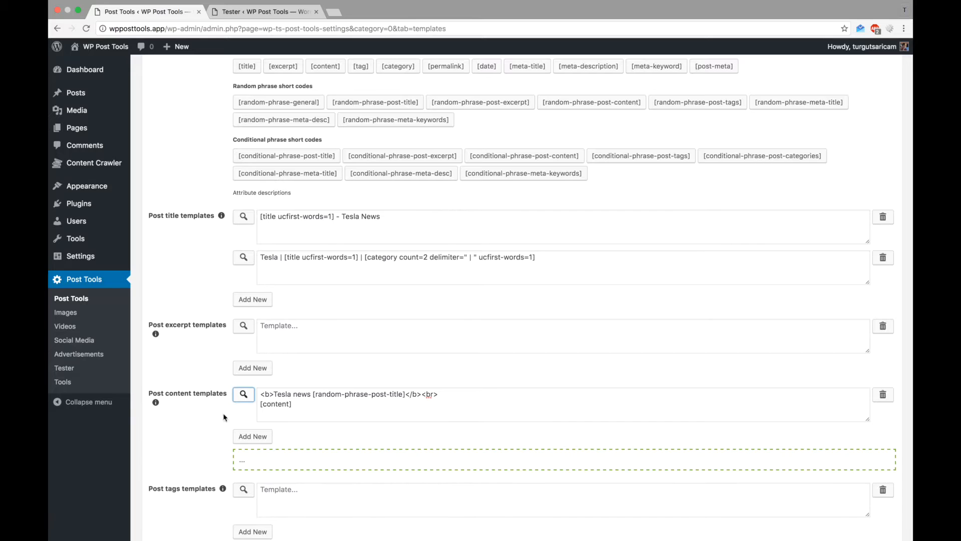
pyautogui.click(243, 394)
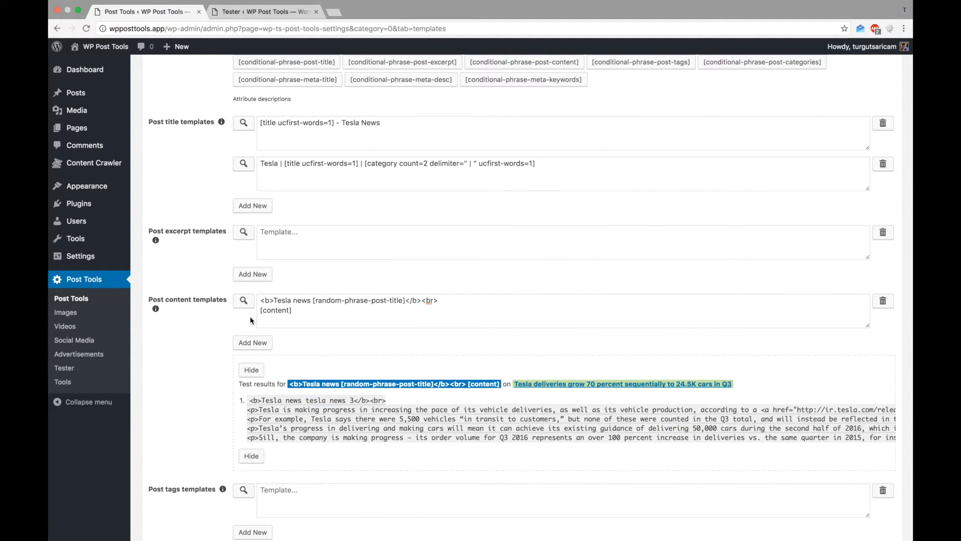
pyautogui.click(243, 300)
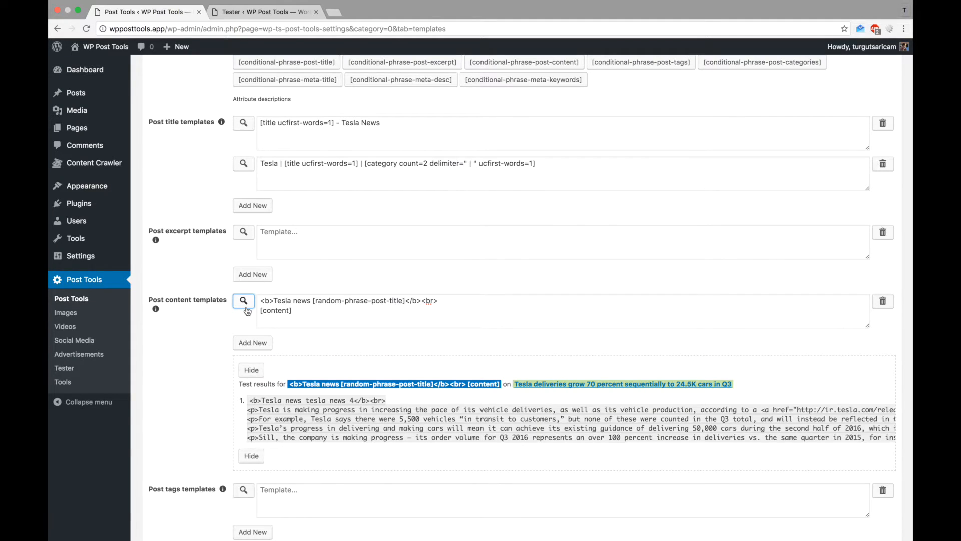
pyautogui.click(243, 300)
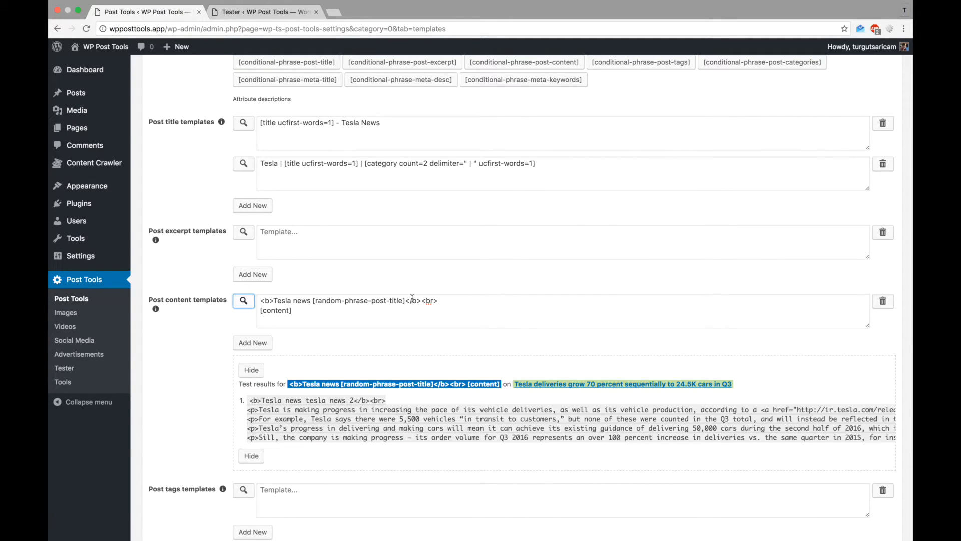
pyautogui.click(432, 315)
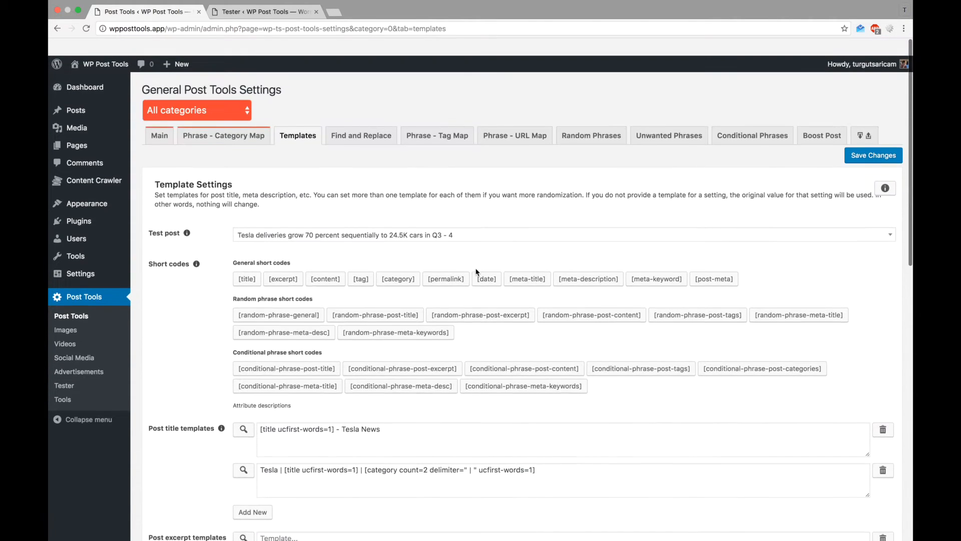
# Pair the Post Title condition 'tesla' with phrases 'title contains tesla 1, 2, 3' and save
pyautogui.scroll(-3)
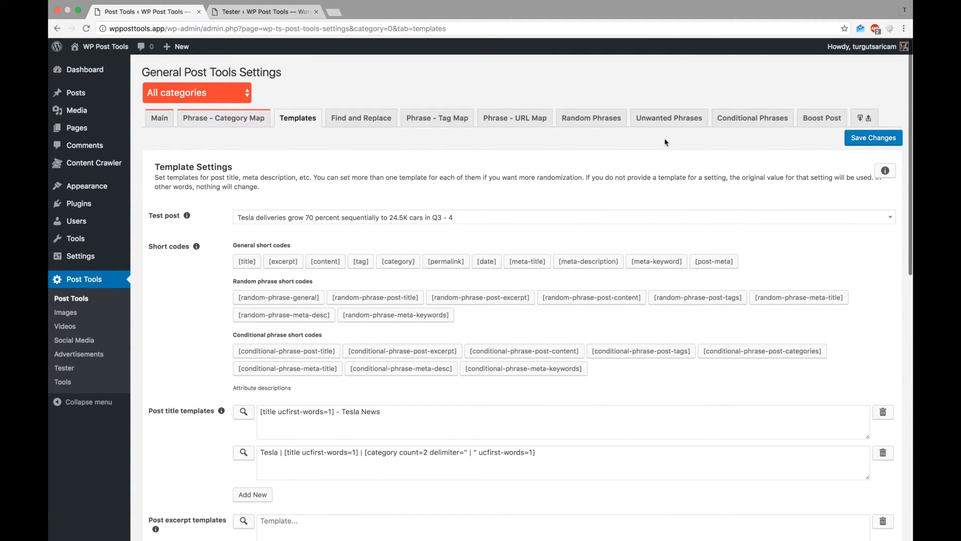
pyautogui.click(751, 117)
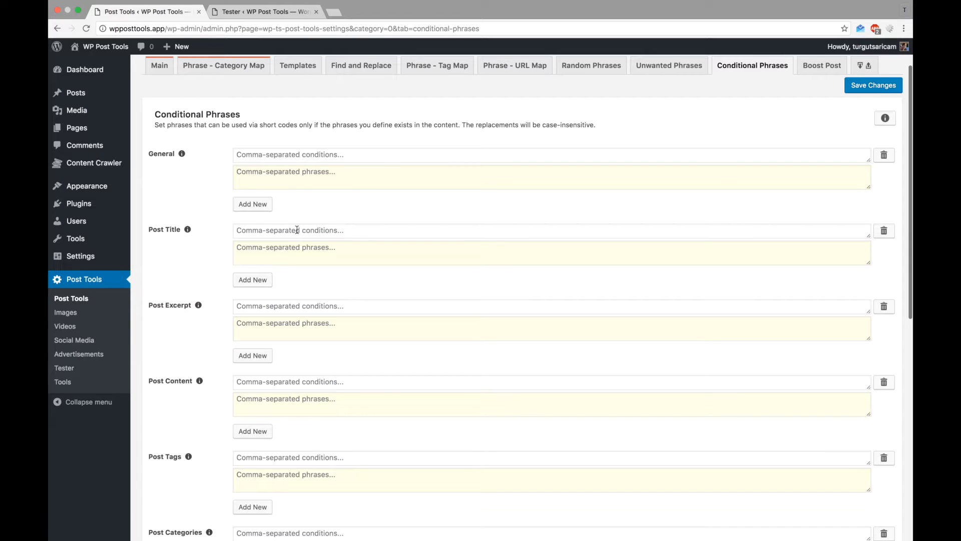
pyautogui.write('test')
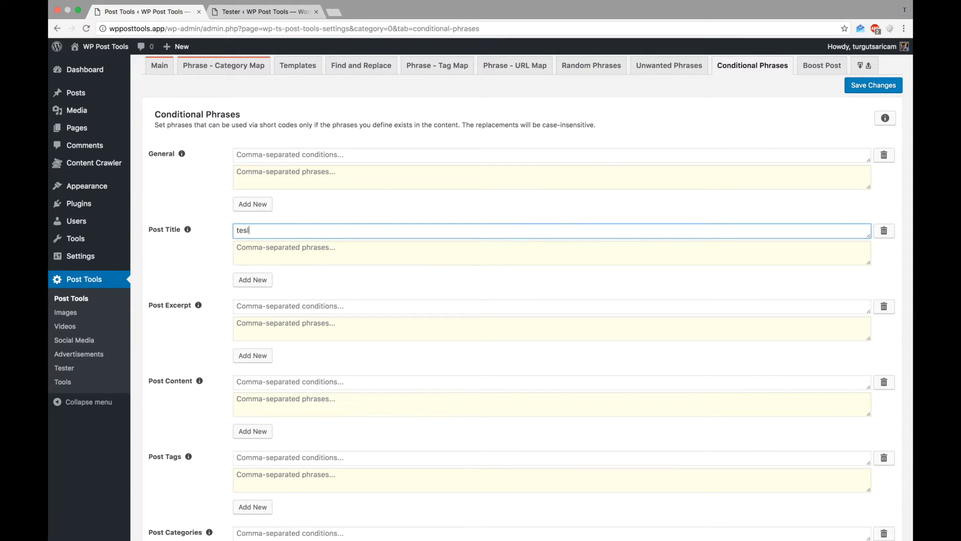
pyautogui.write('title')
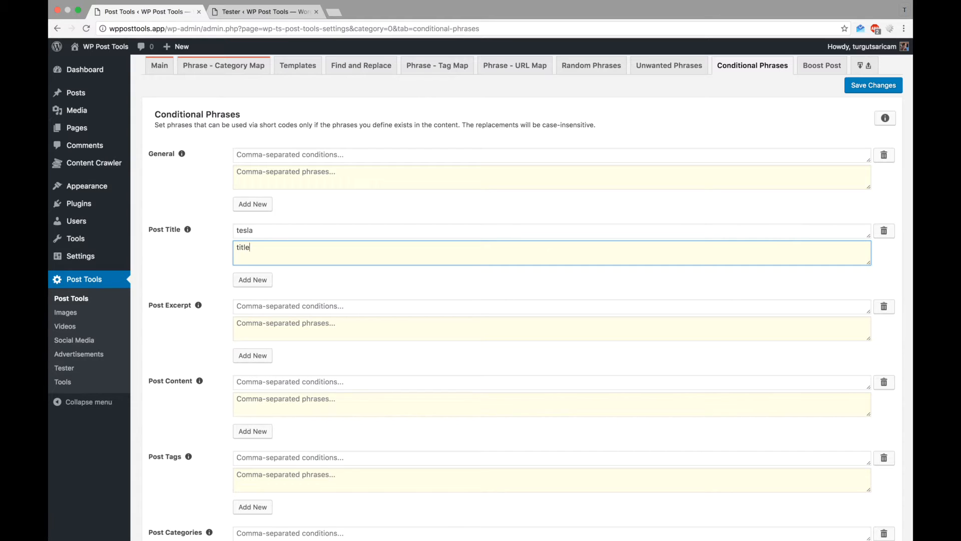
pyautogui.write('contains tesla 1, title contains tesla 2')
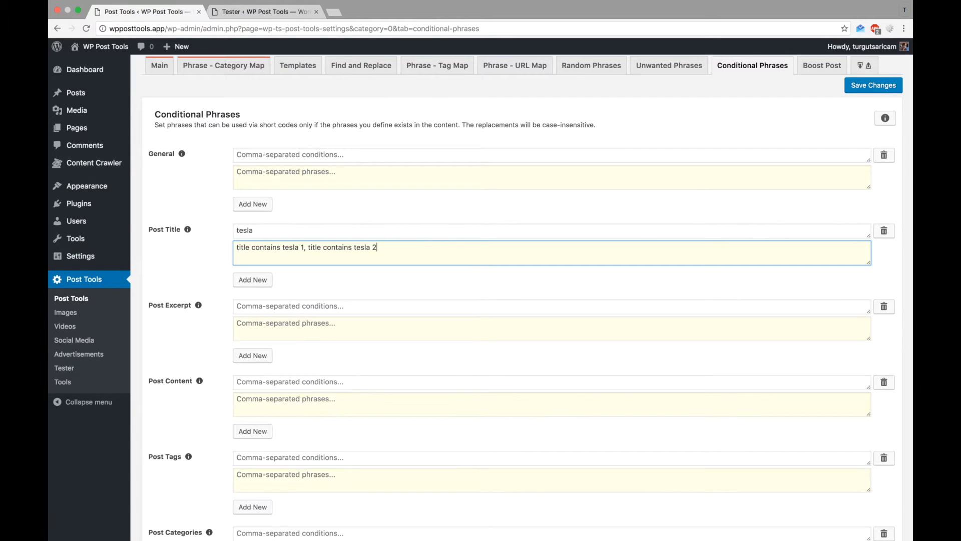
pyautogui.write(', title contains tesla 3')
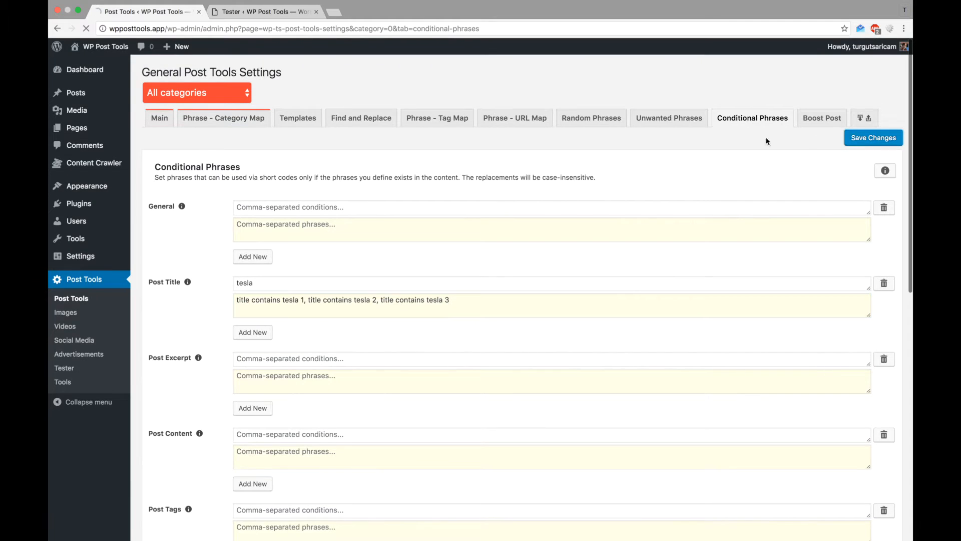
pyautogui.click(873, 138)
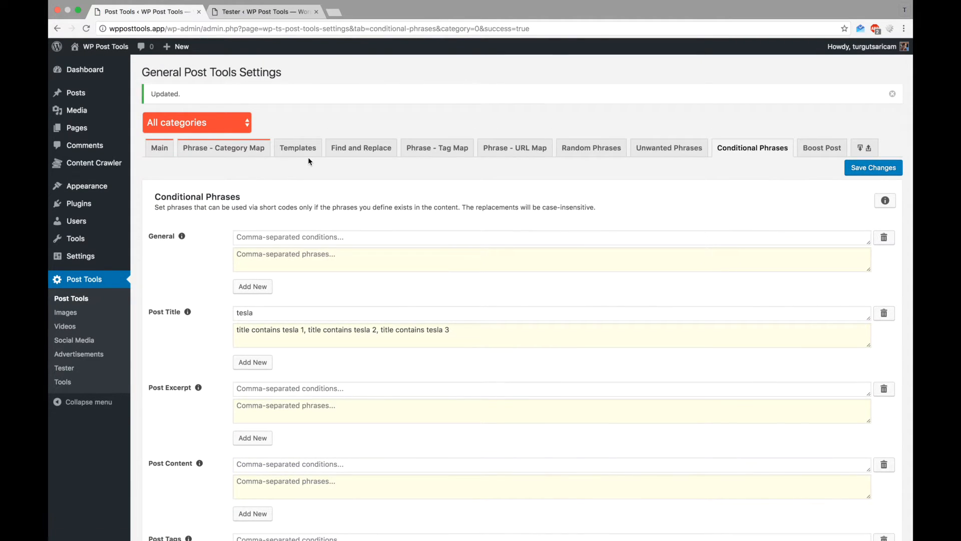
pyautogui.scroll(-3)
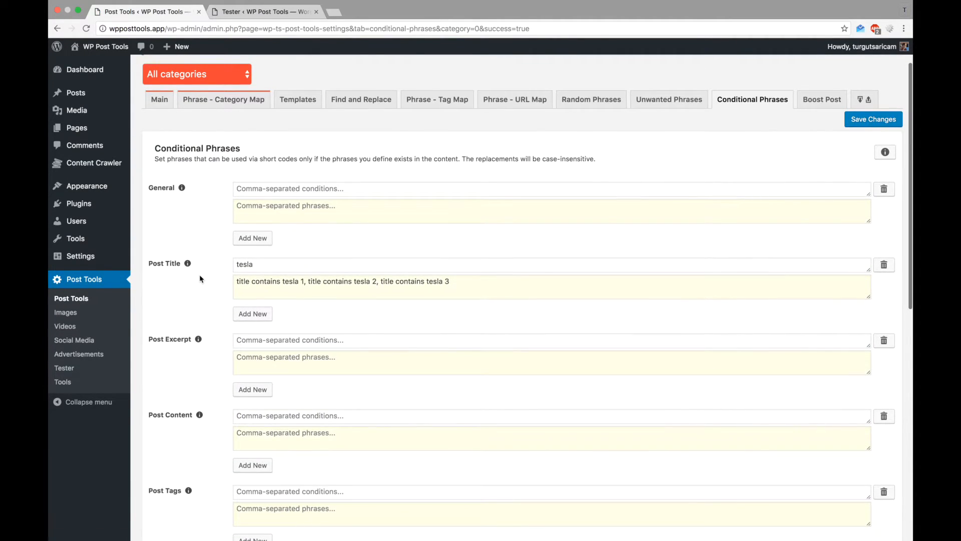
pyautogui.moveTo(269, 115)
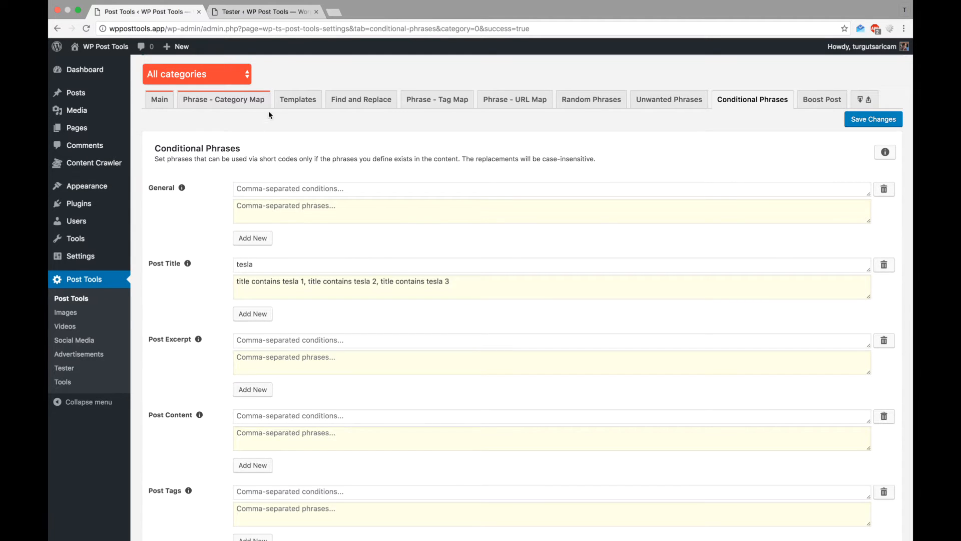
# Add [conditional-phrase-post-title count=2] to the content template and preview two tesla phrases
pyautogui.click(298, 99)
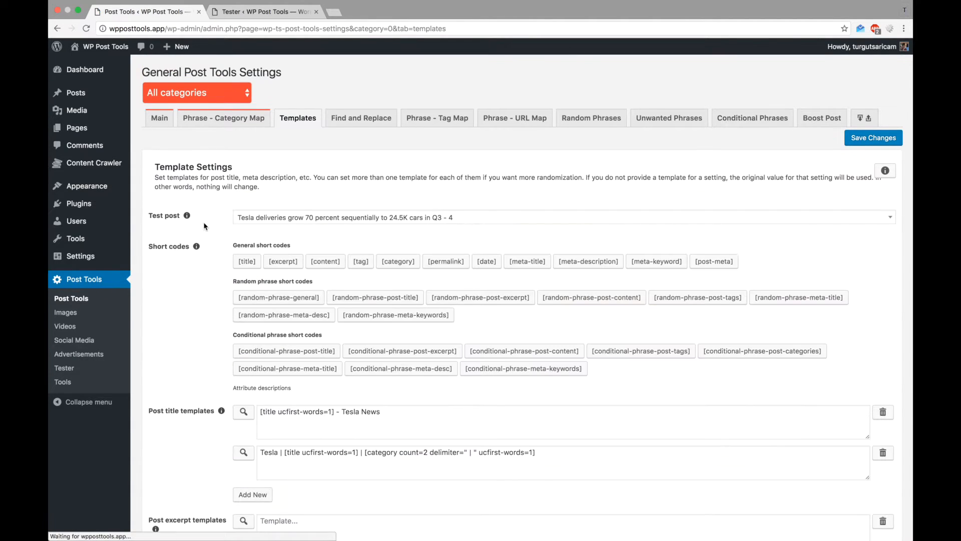
pyautogui.scroll(-3)
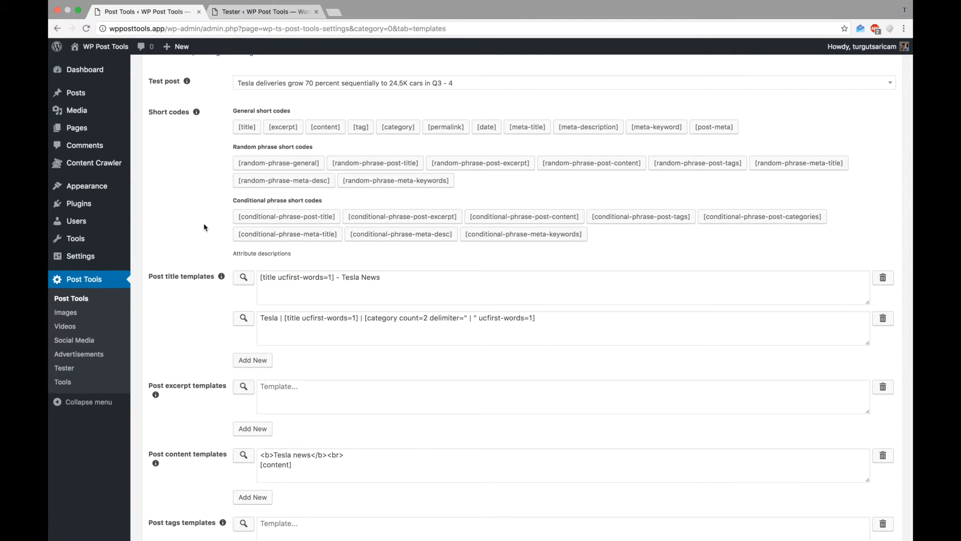
pyautogui.moveTo(402, 216)
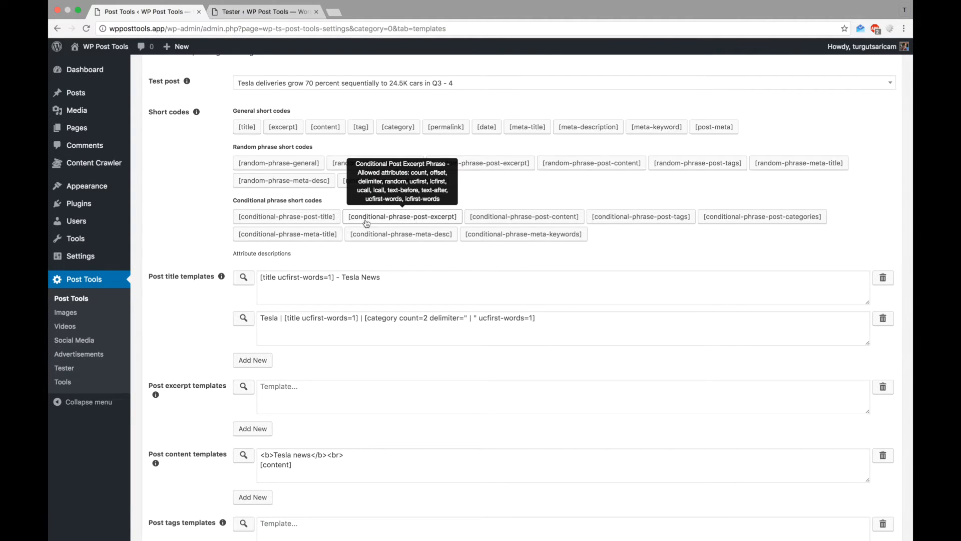
pyautogui.scroll(-3)
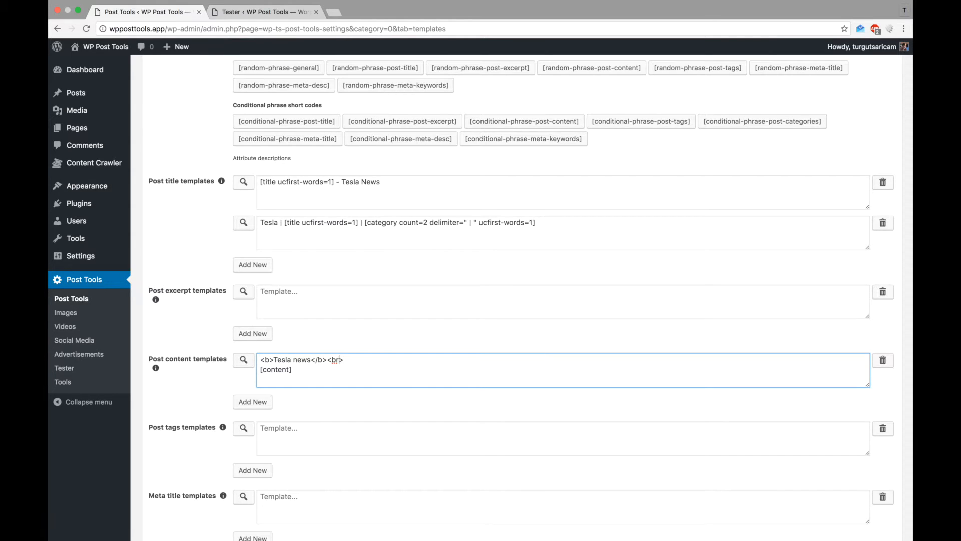
pyautogui.write('[conditional-phrase-post-title]')
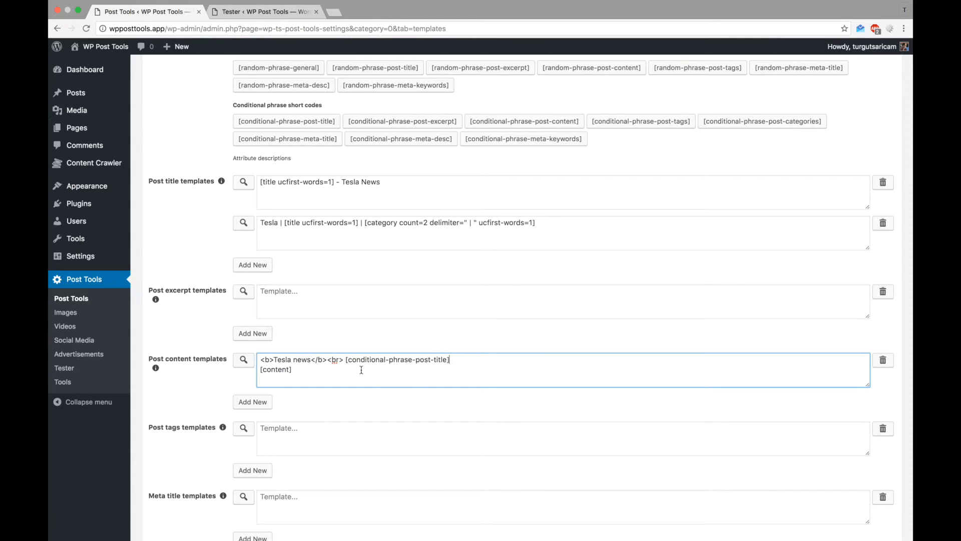
pyautogui.click(243, 360)
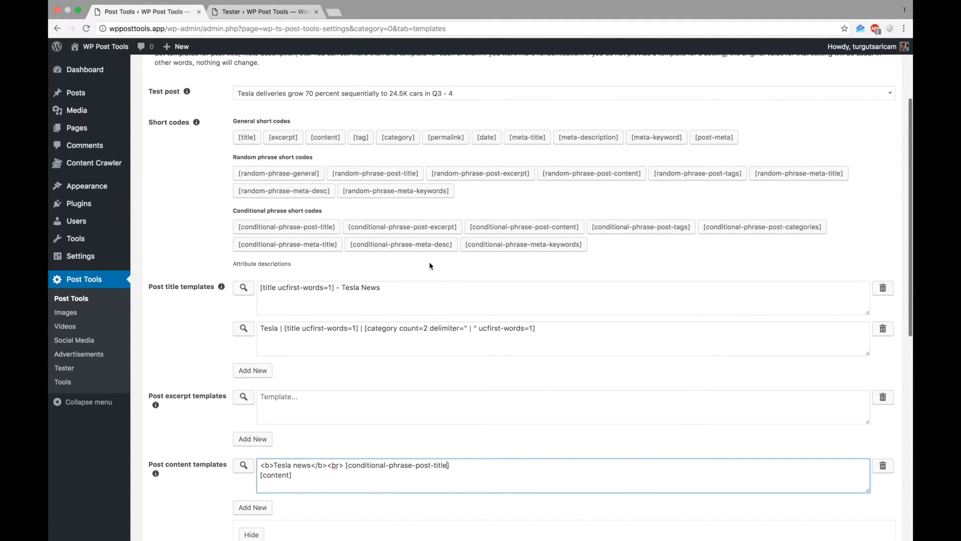
pyautogui.moveTo(287, 226)
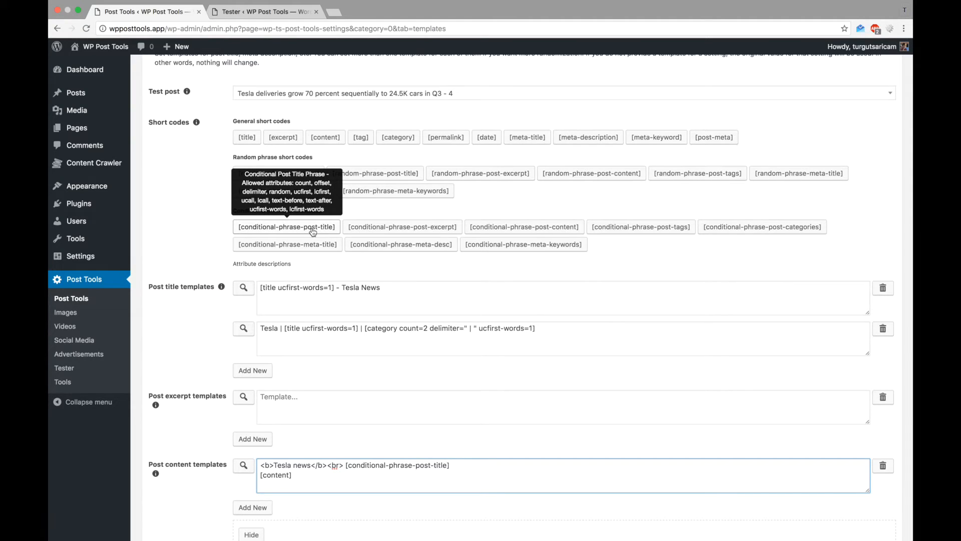
pyautogui.write('count=2')
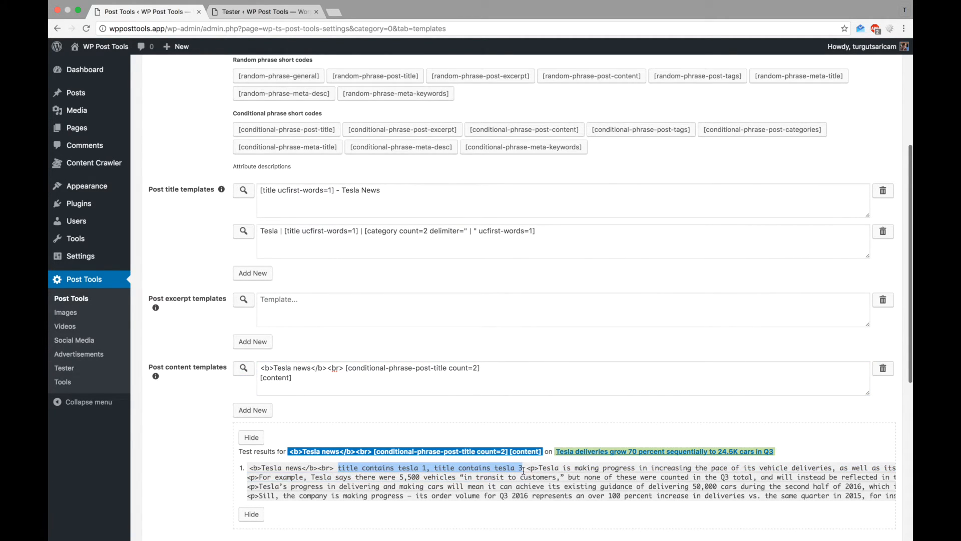
pyautogui.click(369, 367)
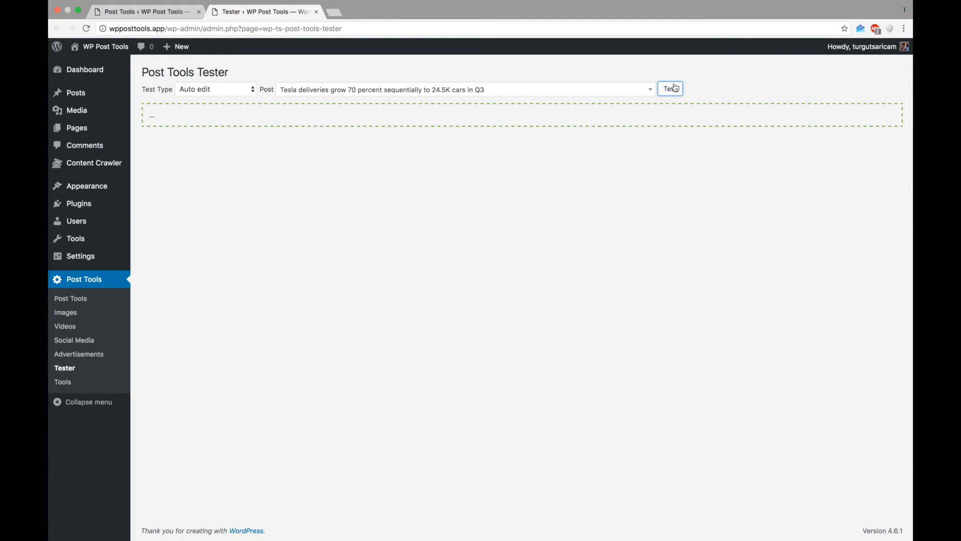
# Rerun the Tester on the Tesla deliveries post to see two varying tesla phrases
pyautogui.click(670, 89)
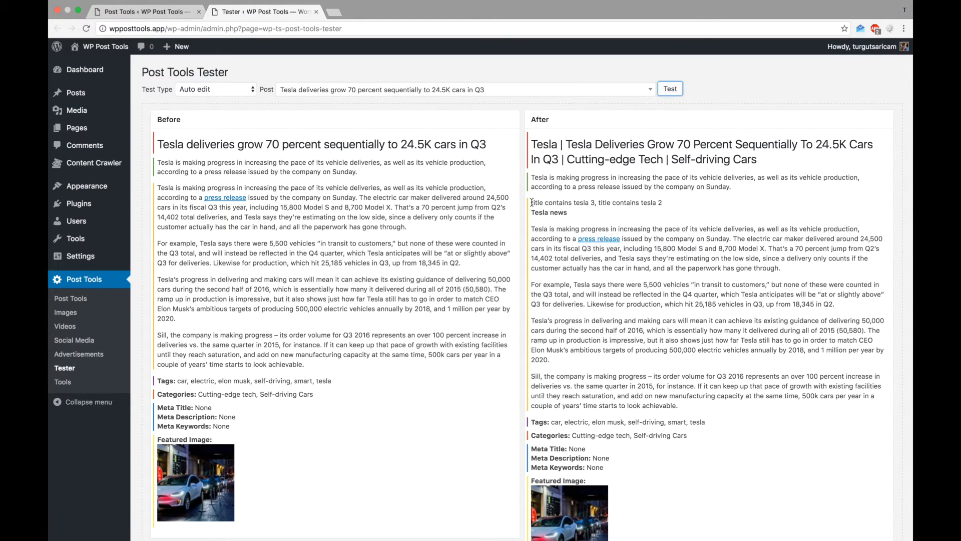
pyautogui.click(669, 89)
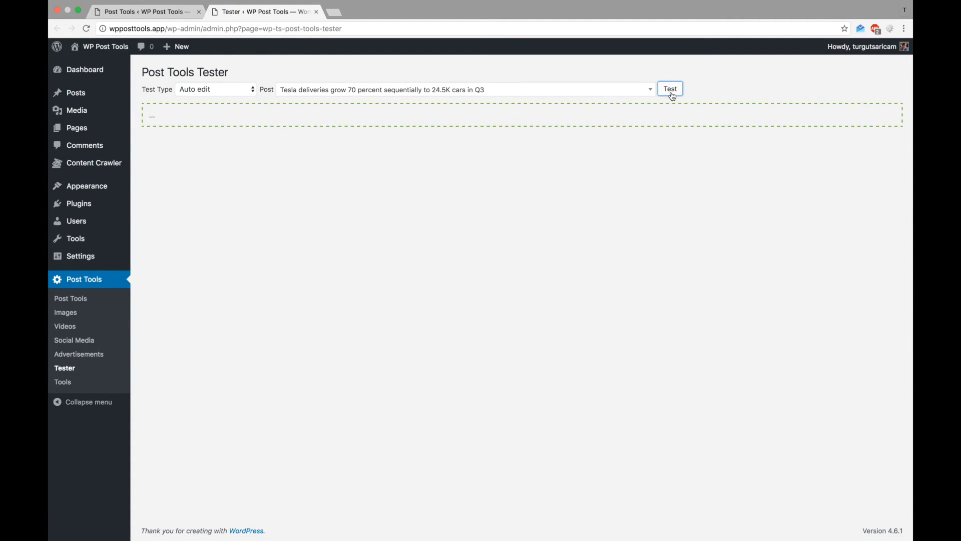
pyautogui.click(669, 89)
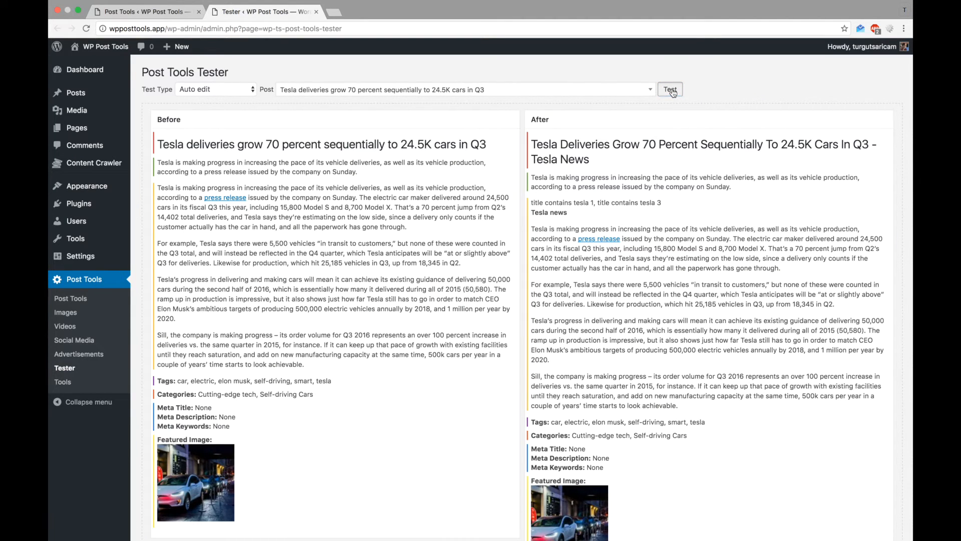
pyautogui.click(670, 89)
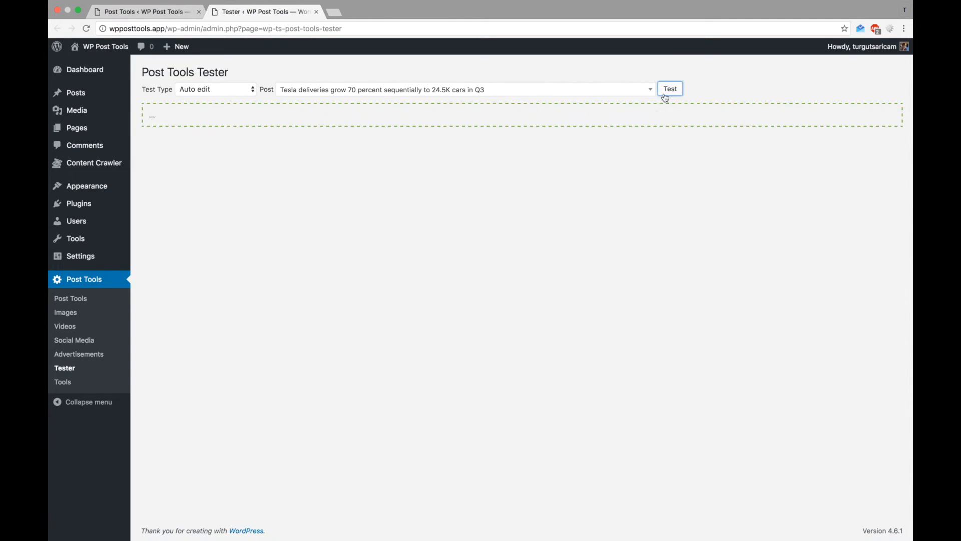
pyautogui.click(669, 88)
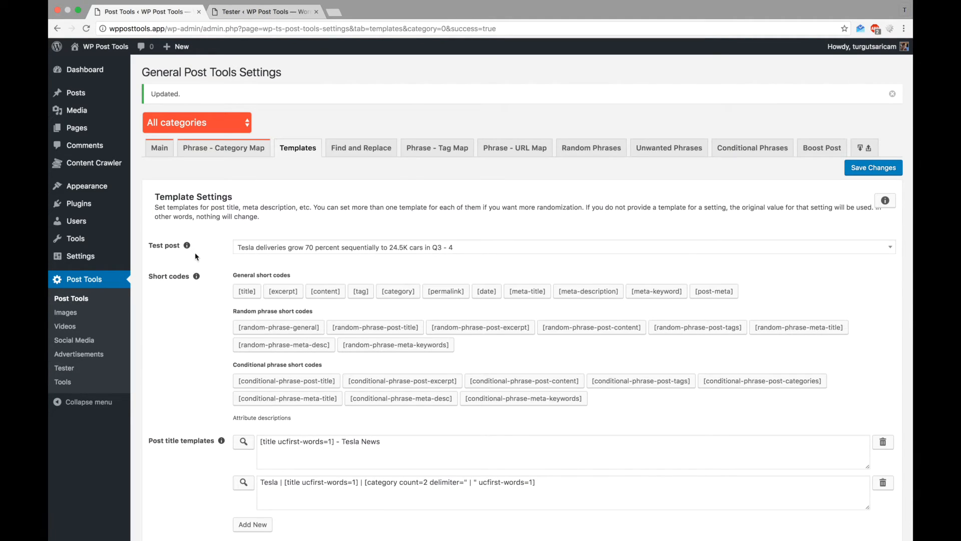
# Create custom phrase 'title-tesla' checking titles for 'tesla' with 'title contains tesla - custom' phrases, and save
pyautogui.click(751, 148)
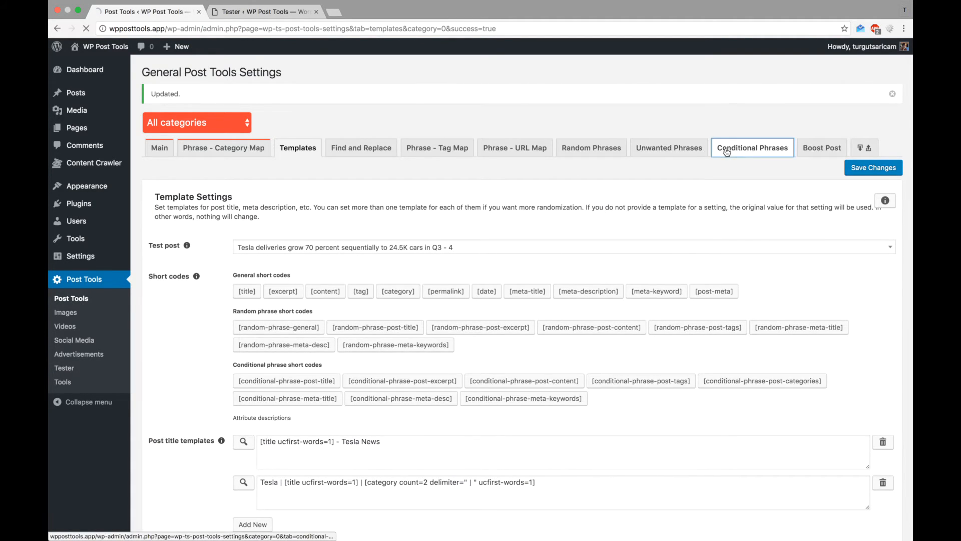
pyautogui.click(752, 148)
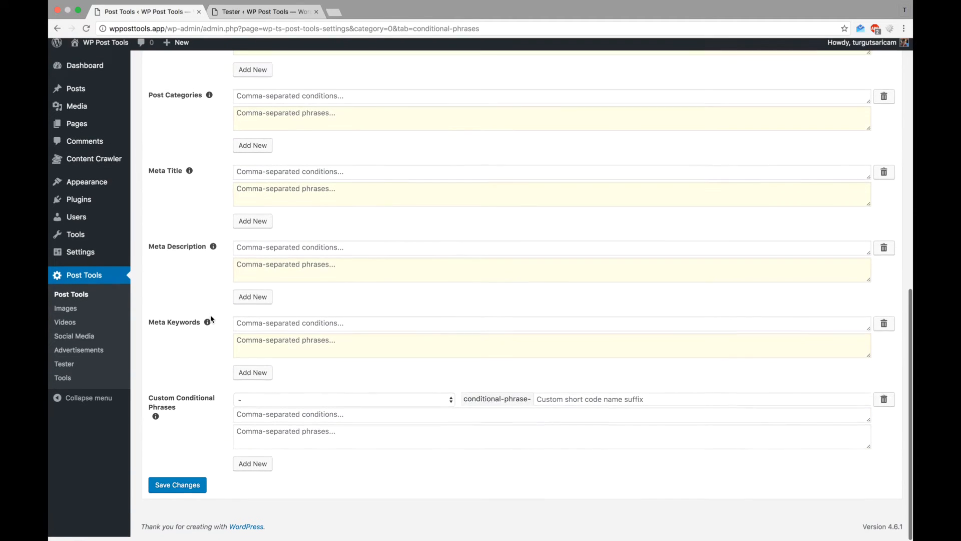
pyautogui.click(341, 399)
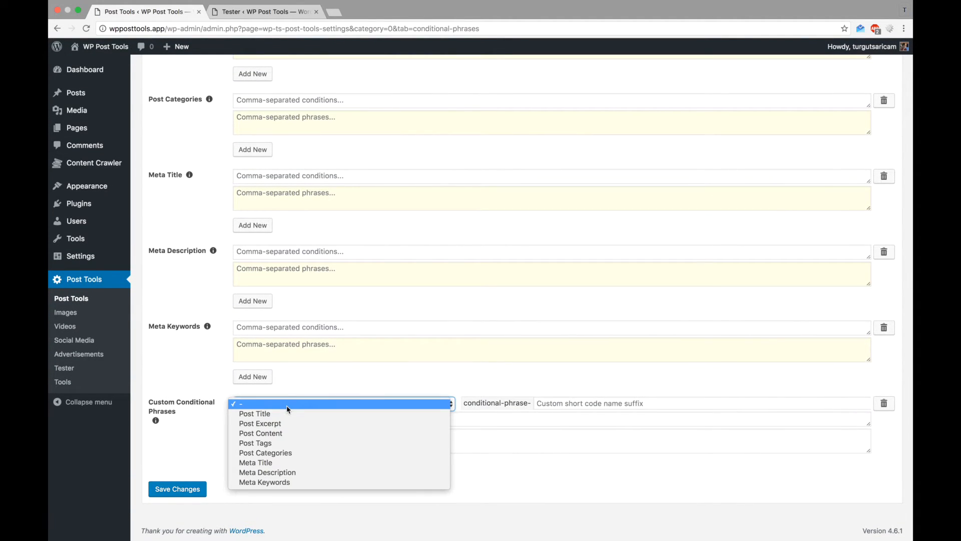
pyautogui.click(254, 412)
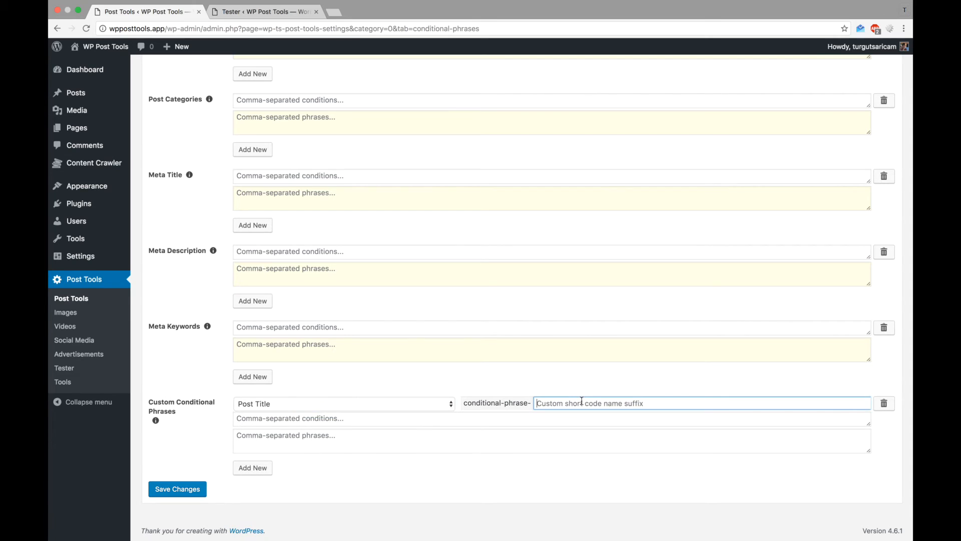
pyautogui.write('title-tesla')
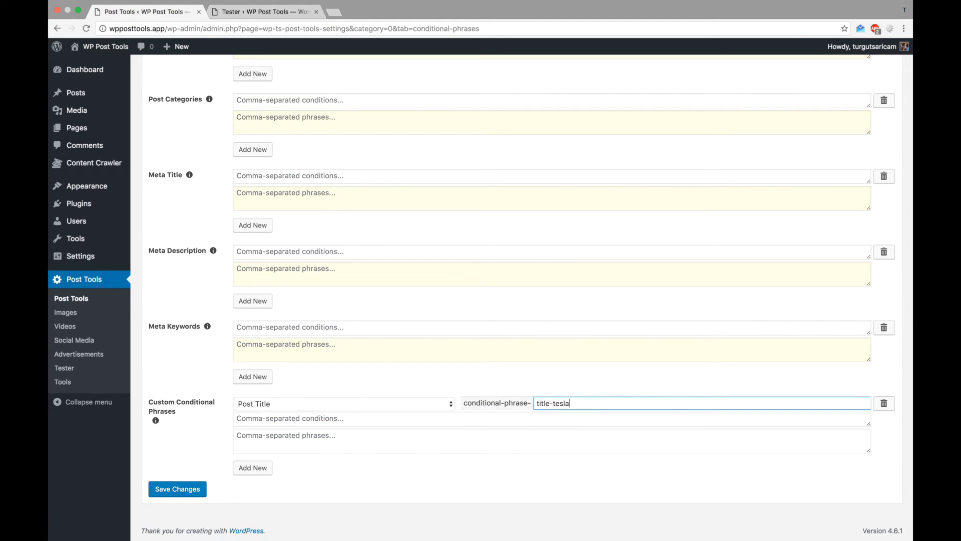
pyautogui.write('t')
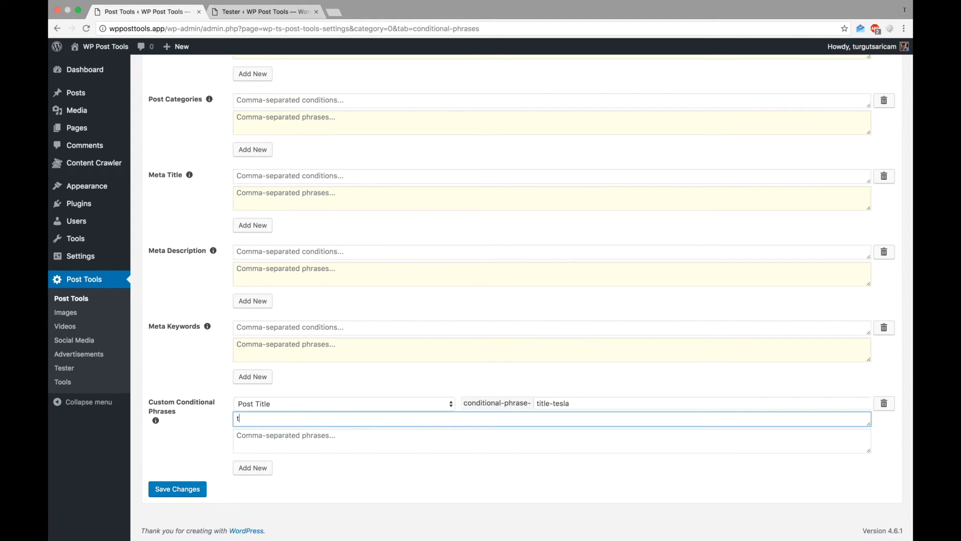
pyautogui.write('titl')
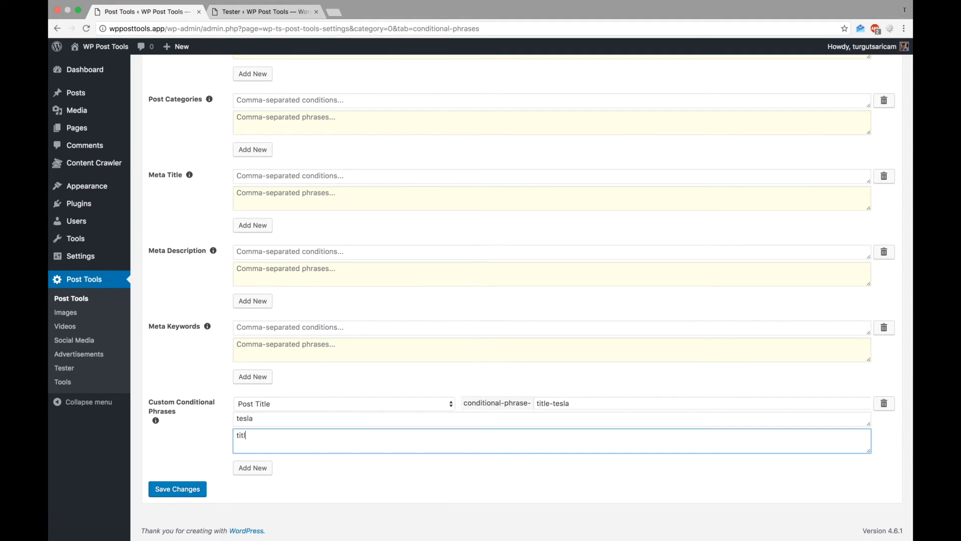
pyautogui.write('title contains tesla - custo')
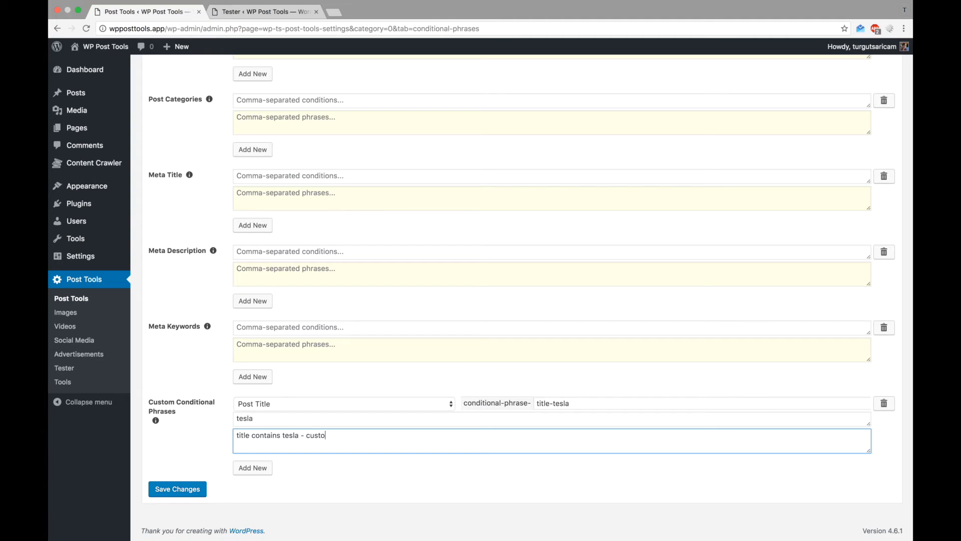
pyautogui.write('m 1,')
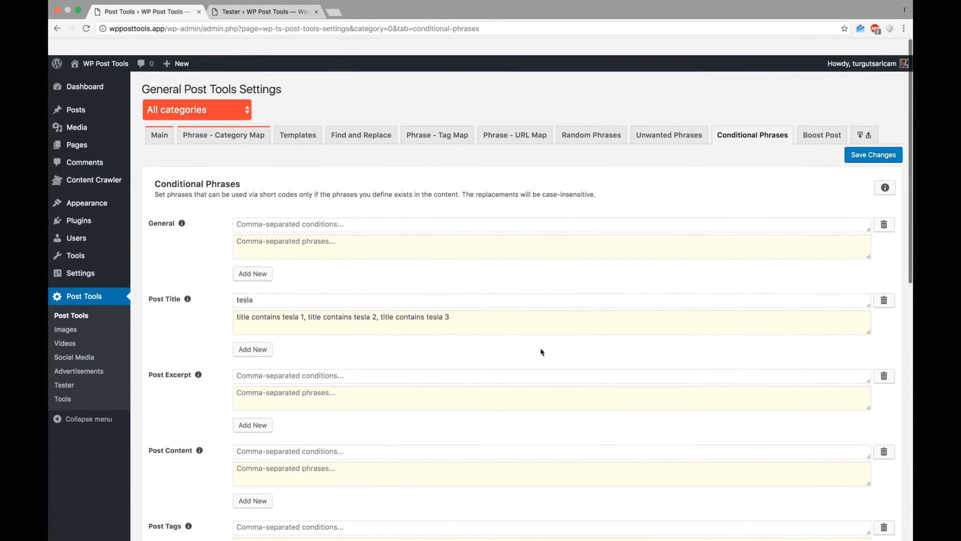
pyautogui.click(873, 155)
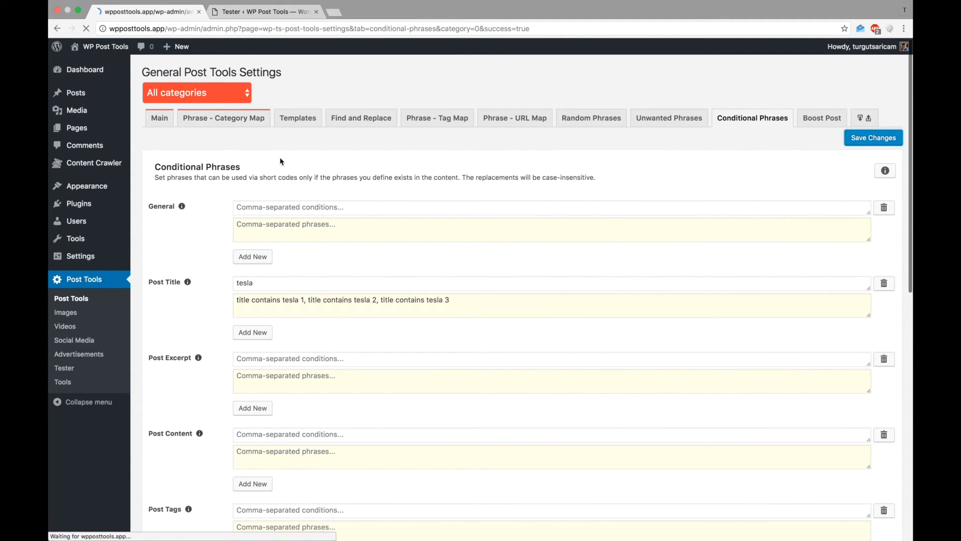
# Use [conditional-phrase-title-tesla] in the content template, save, and run the Tester on the Tesla post
pyautogui.click(298, 117)
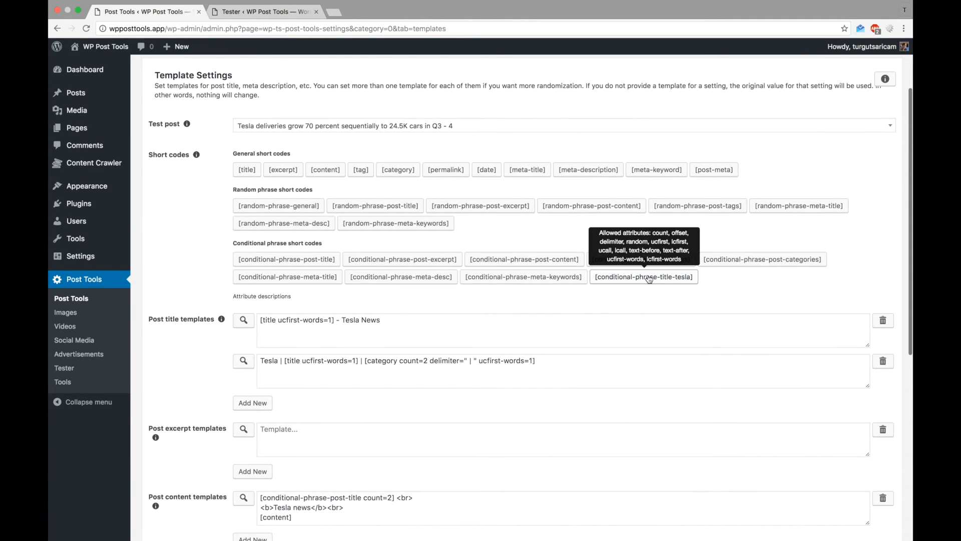
pyautogui.scroll(-3)
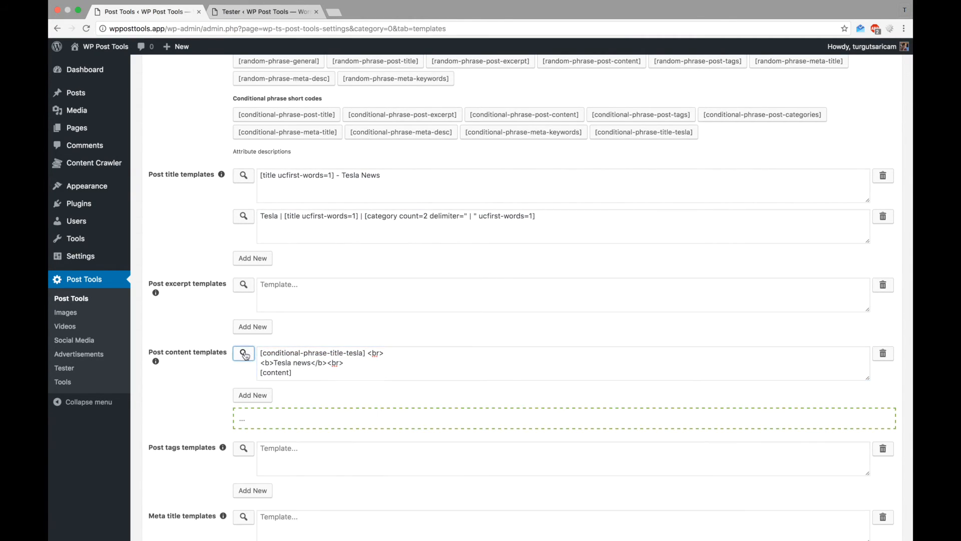
pyautogui.click(244, 352)
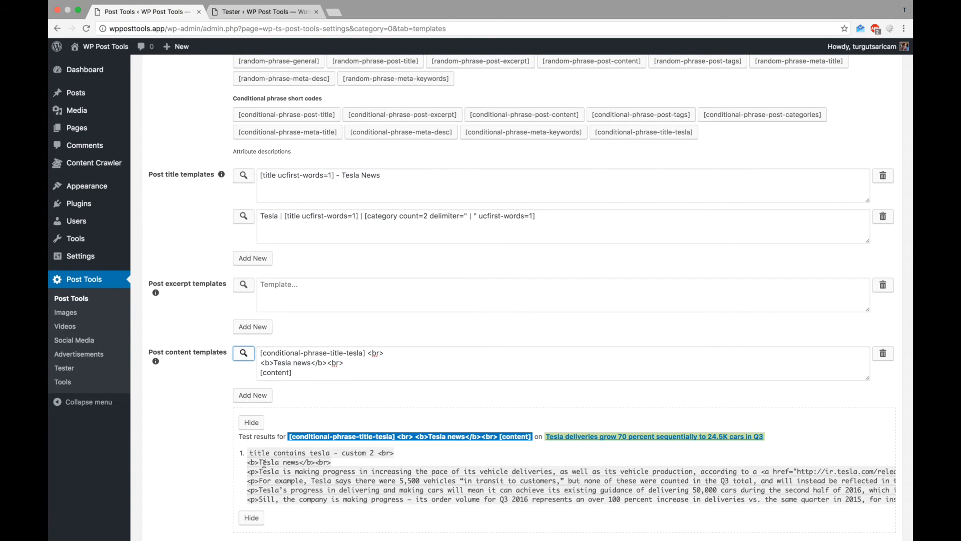
pyautogui.scroll(3)
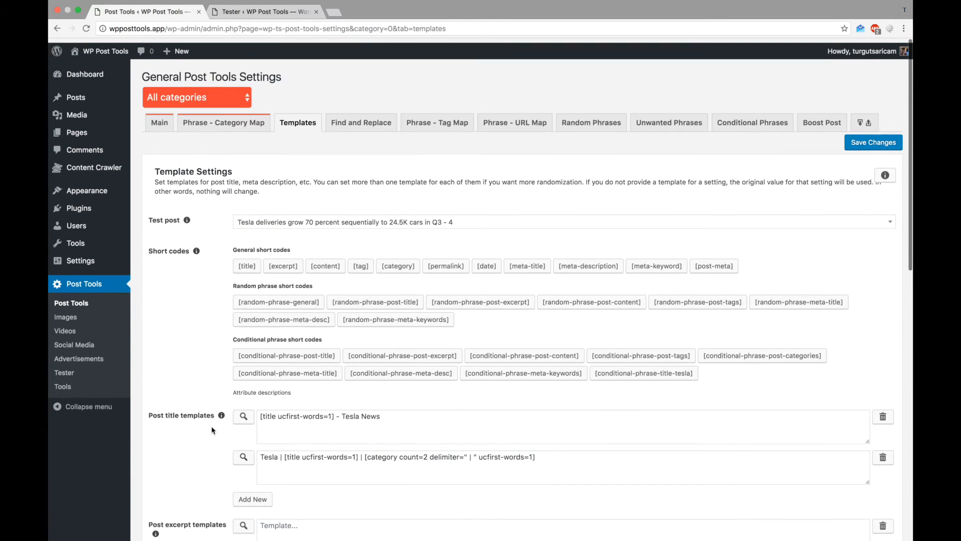
pyautogui.click(873, 142)
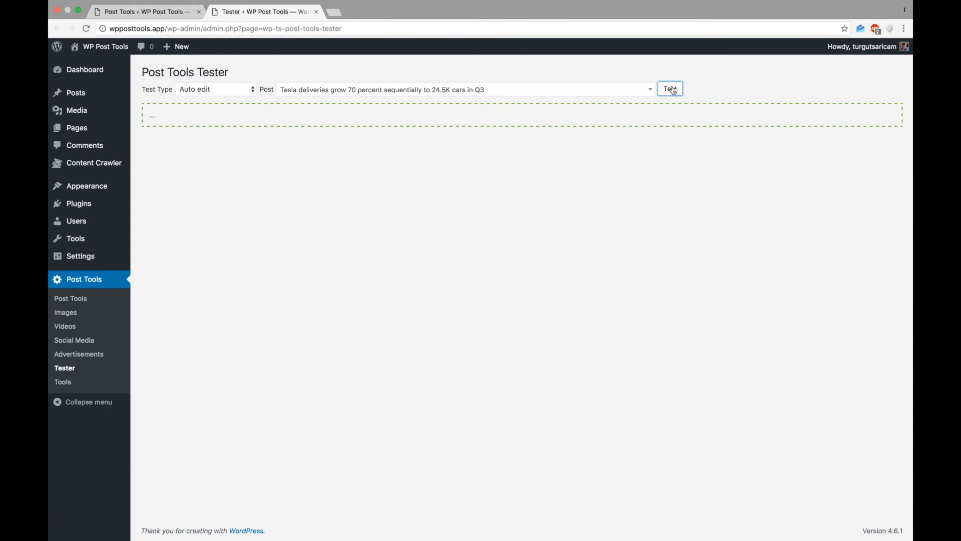
pyautogui.click(669, 89)
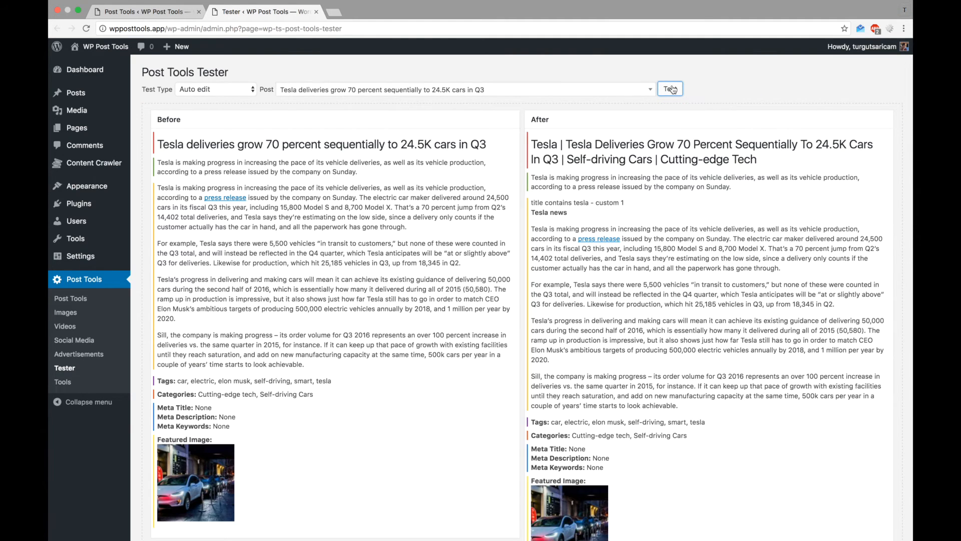
pyautogui.click(669, 89)
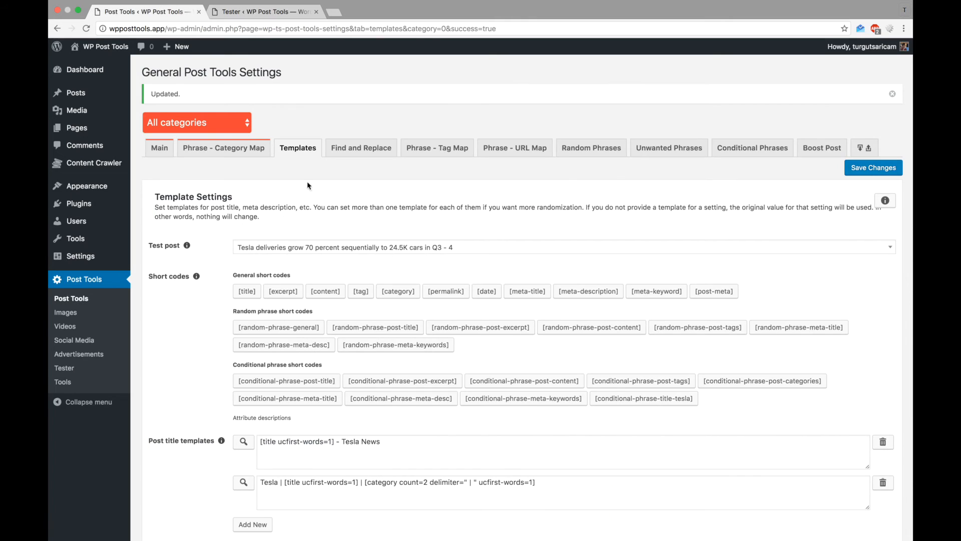
# Set the post tags template to [tag count=2] and preview two tags
pyautogui.scroll(-3)
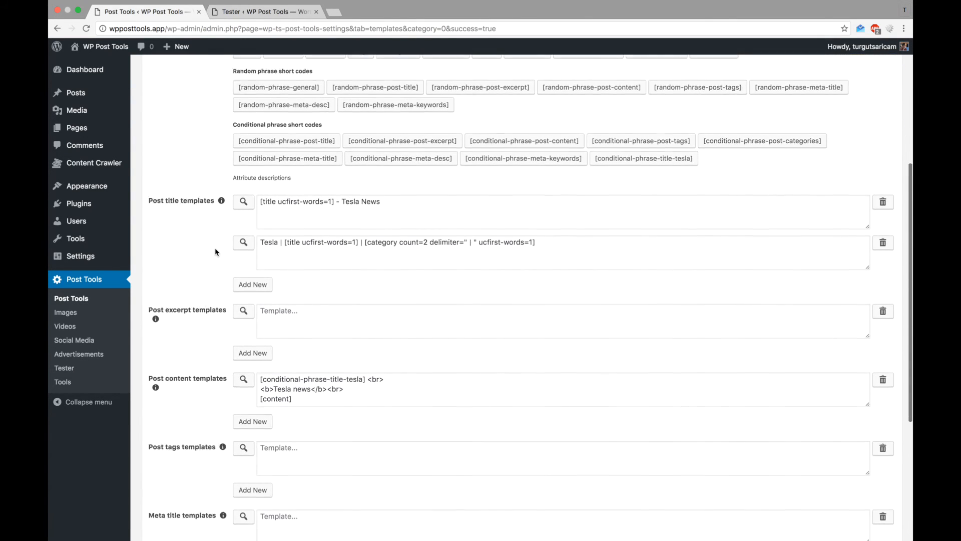
pyautogui.scroll(-3)
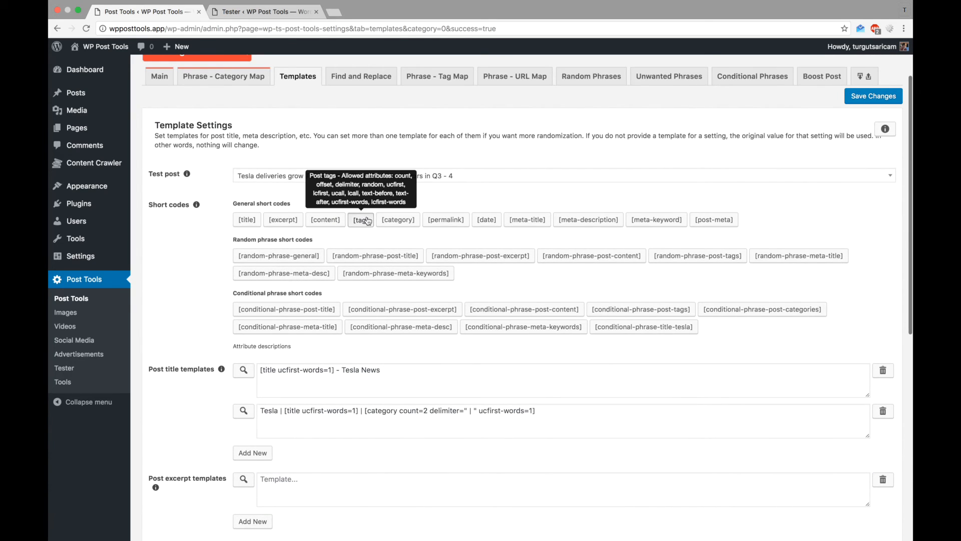
pyautogui.scroll(-3)
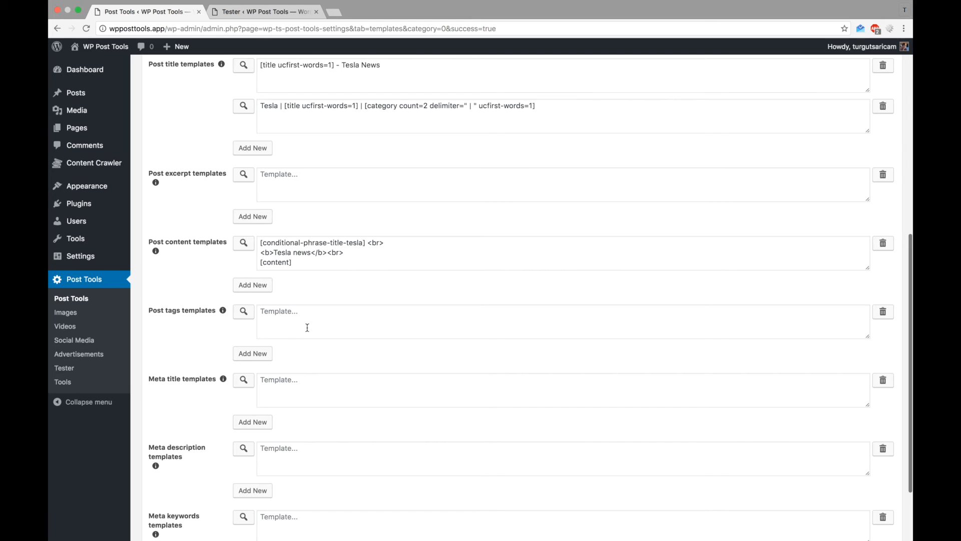
pyautogui.click(243, 312)
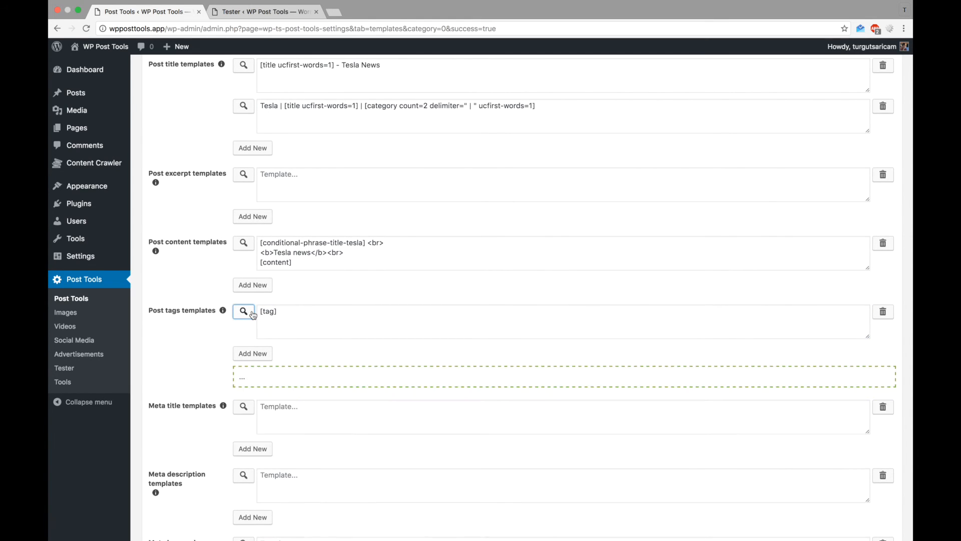
pyautogui.click(243, 311)
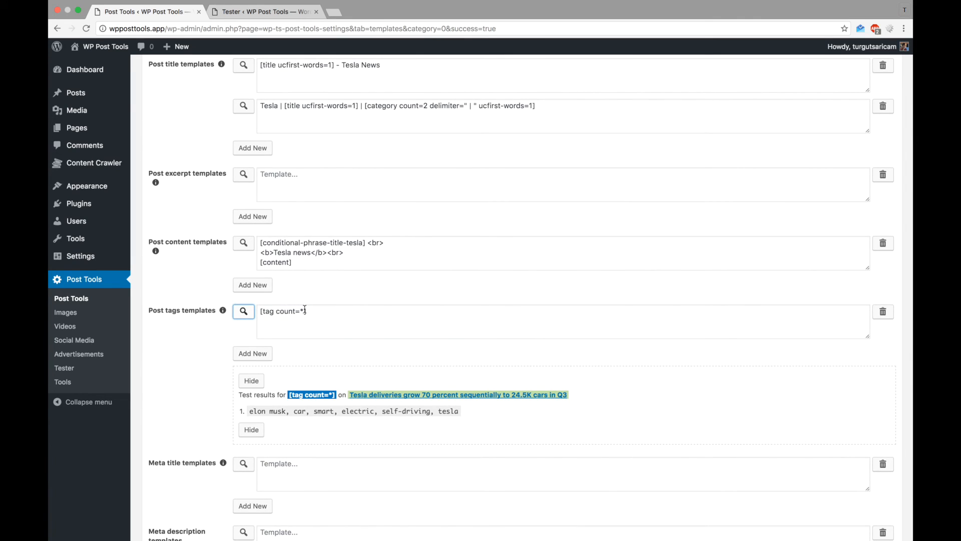
pyautogui.click(363, 322)
pyautogui.write('2')
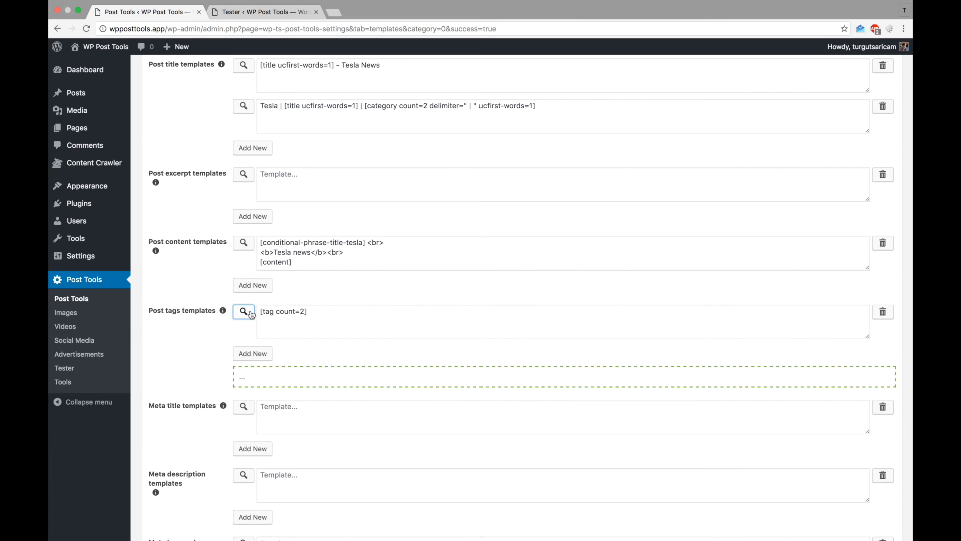
pyautogui.click(243, 311)
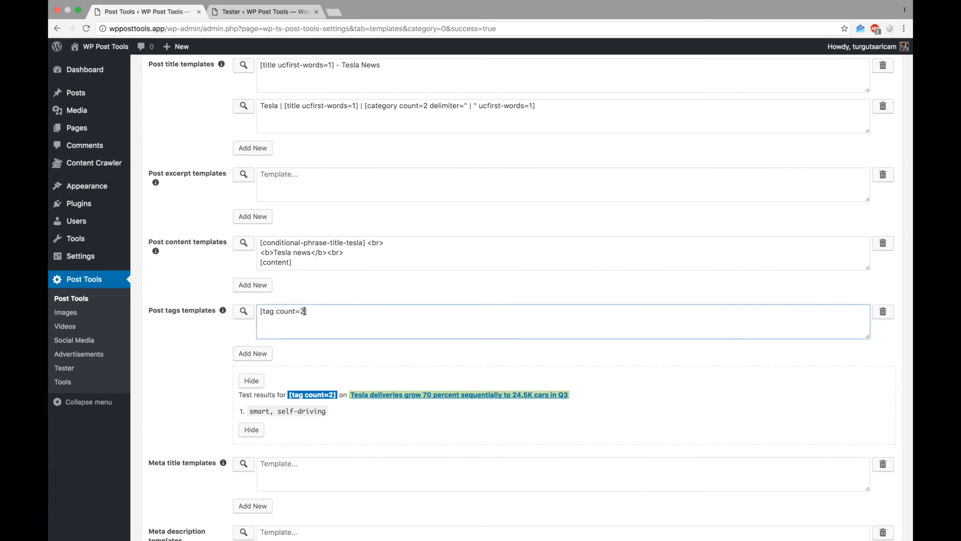
# Add random=0 and append [conditional-phrase-title-tesla count=*], previewing four custom phrases
pyautogui.write('random=0')
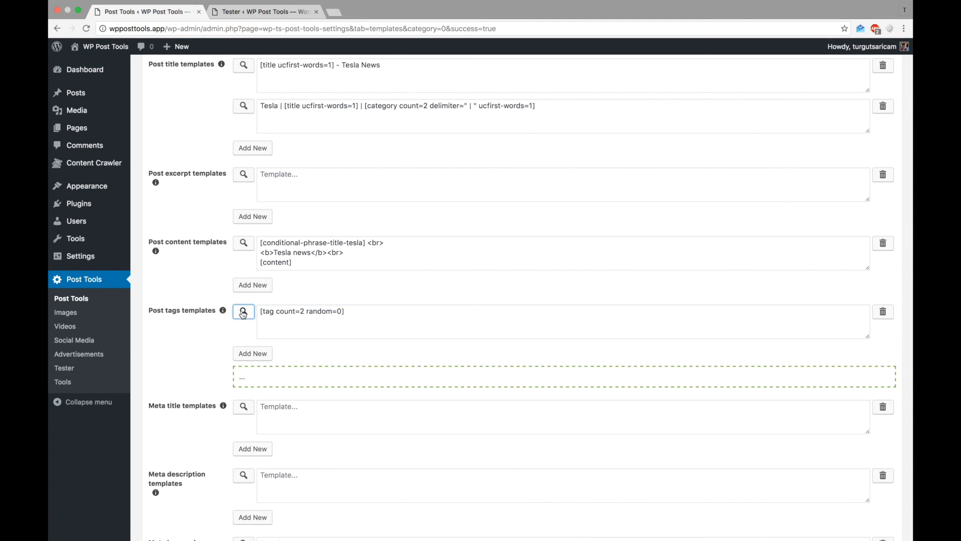
pyautogui.click(243, 312)
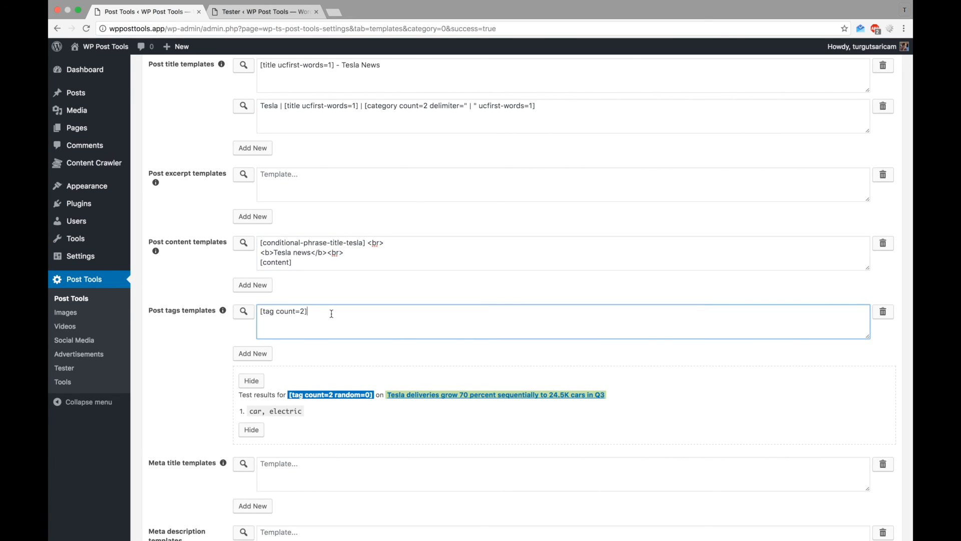
pyautogui.write(', [conditional-phrase-title-tesla]')
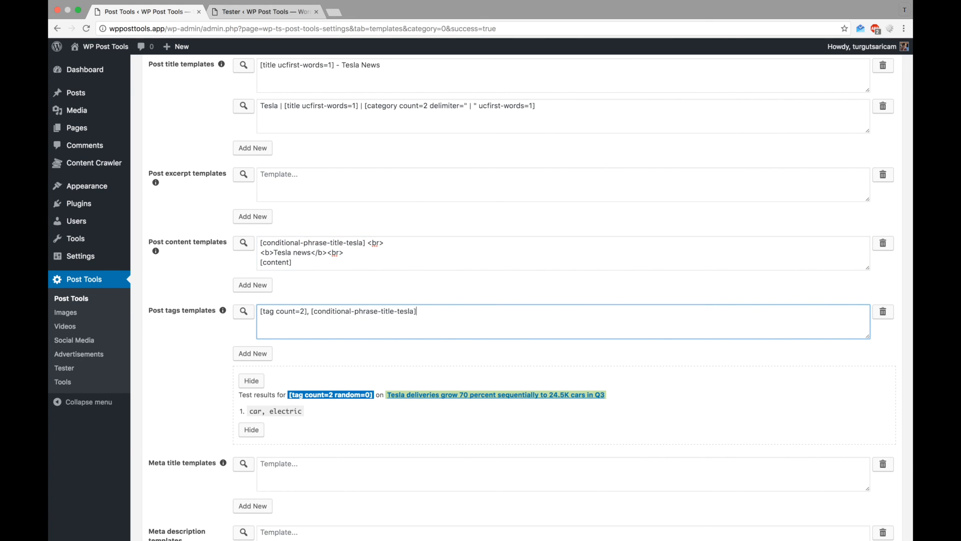
pyautogui.write('count=*')
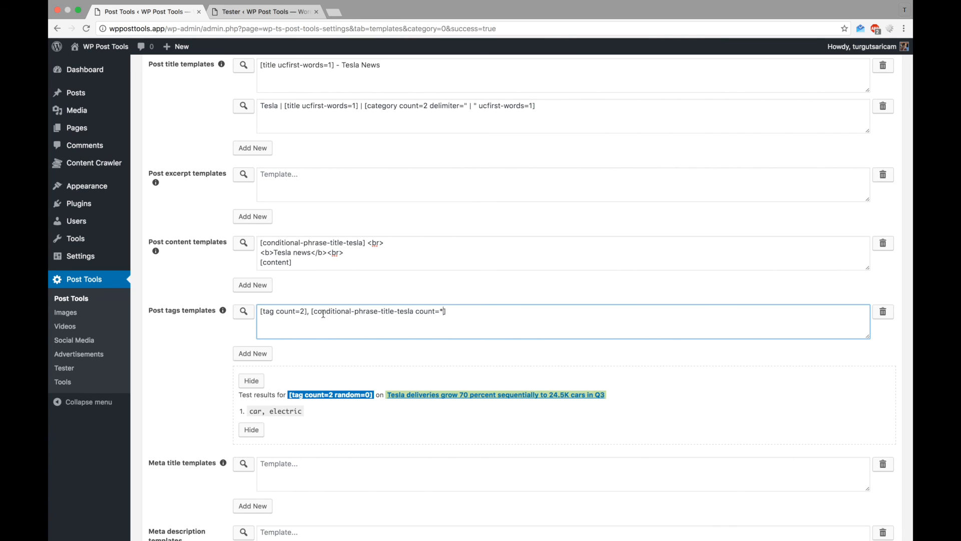
pyautogui.click(243, 311)
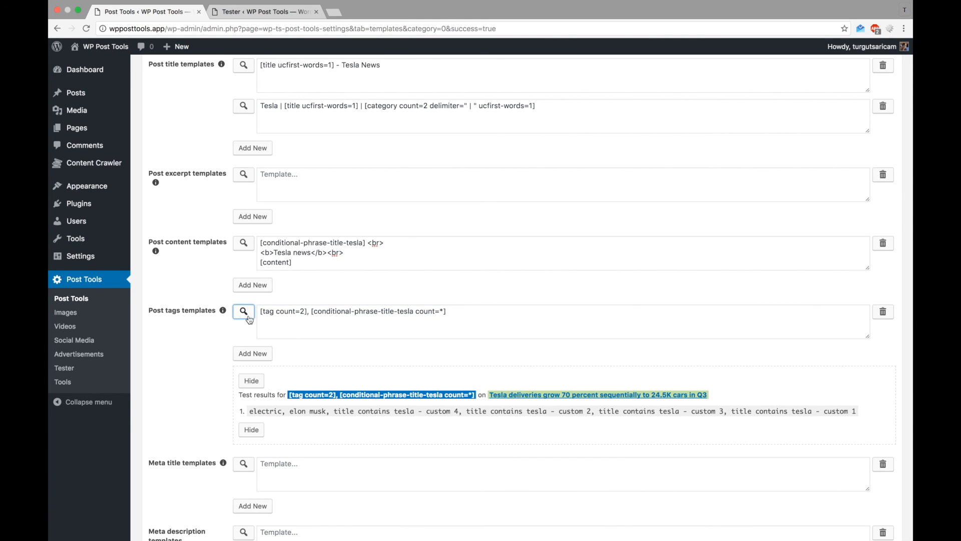
# Save the tags template and run the Tester on the Tesla post
pyautogui.click(873, 168)
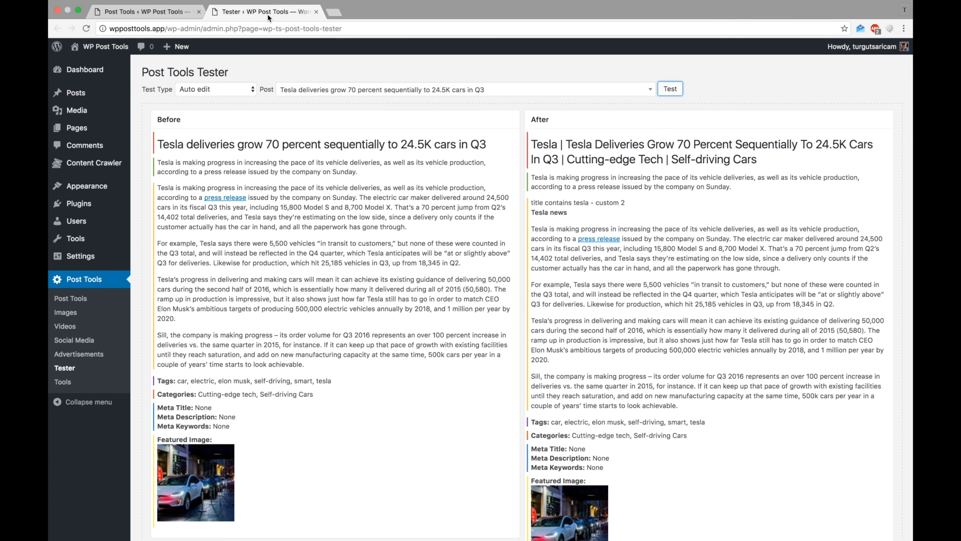
pyautogui.click(669, 90)
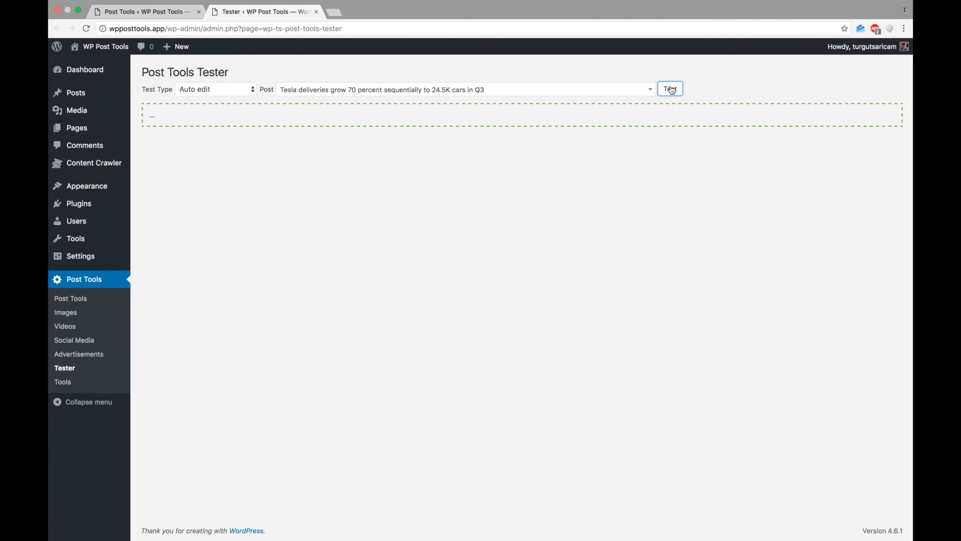
pyautogui.click(670, 89)
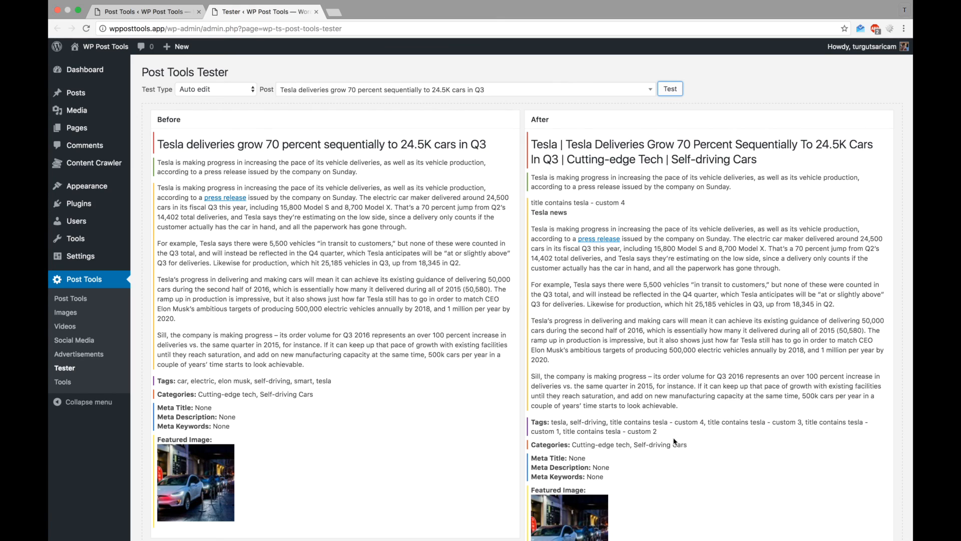